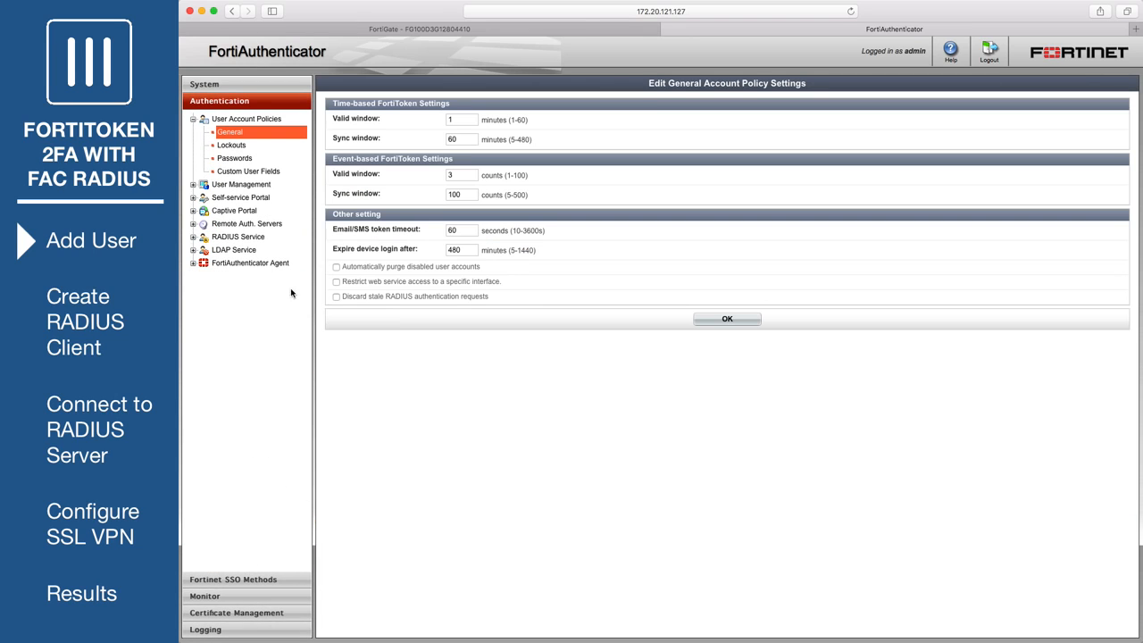
left_click(235, 198)
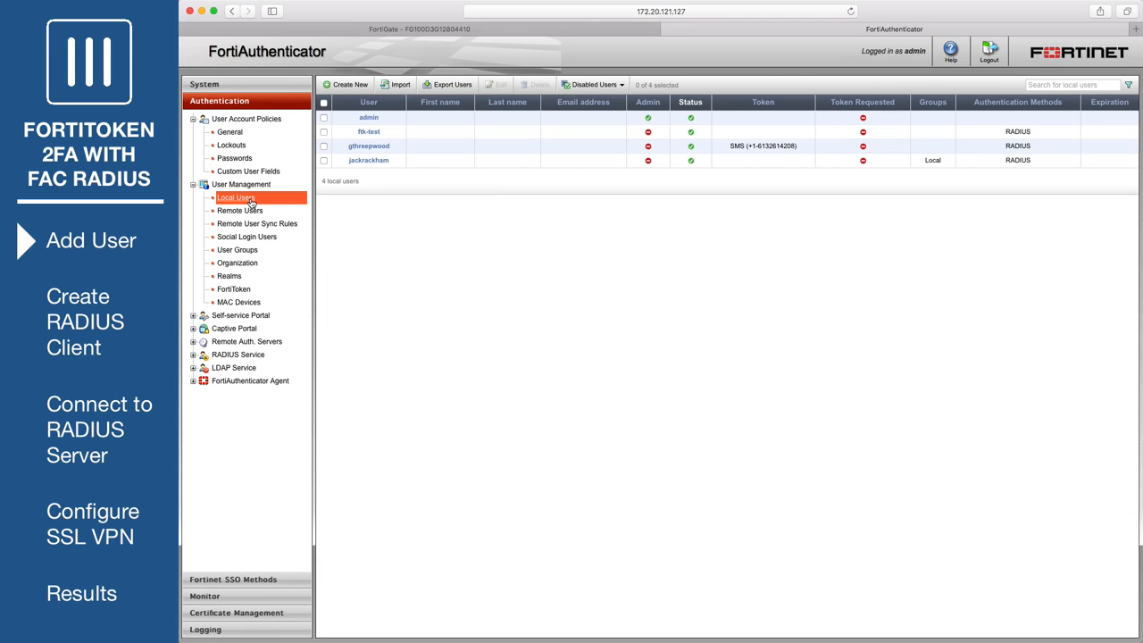
left_click(343, 85)
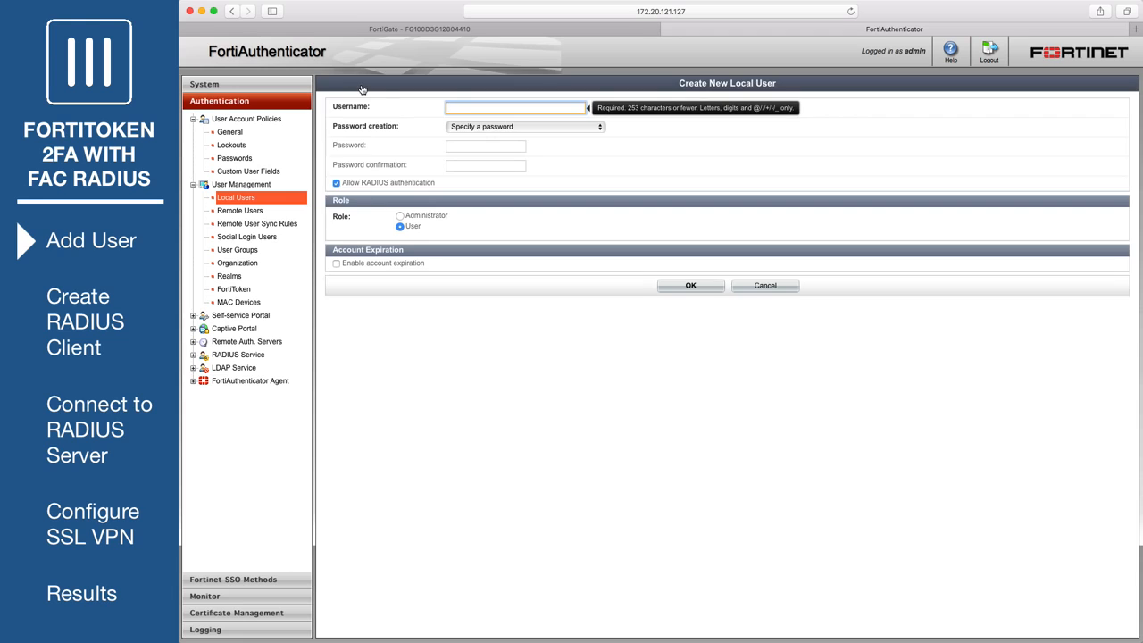
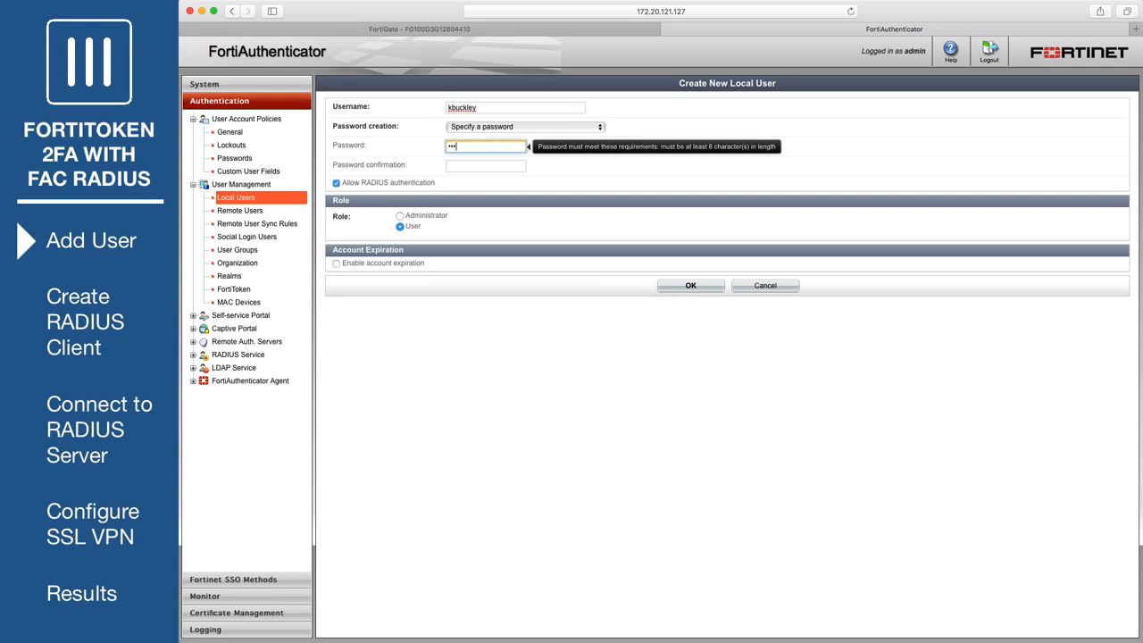
type("••••••••")
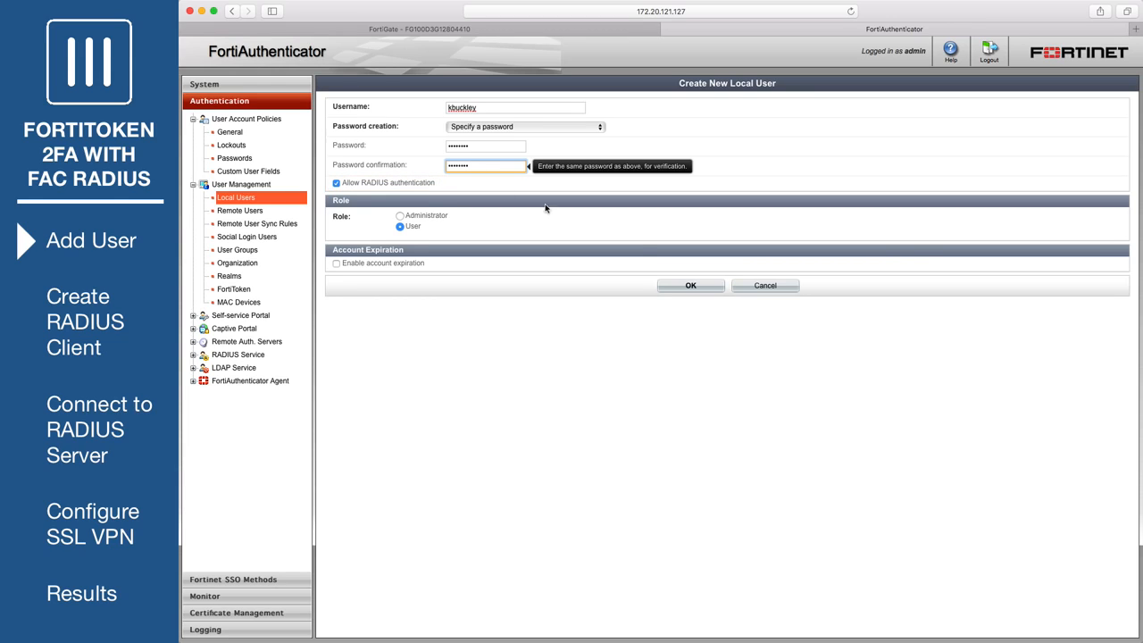
left_click(690, 285)
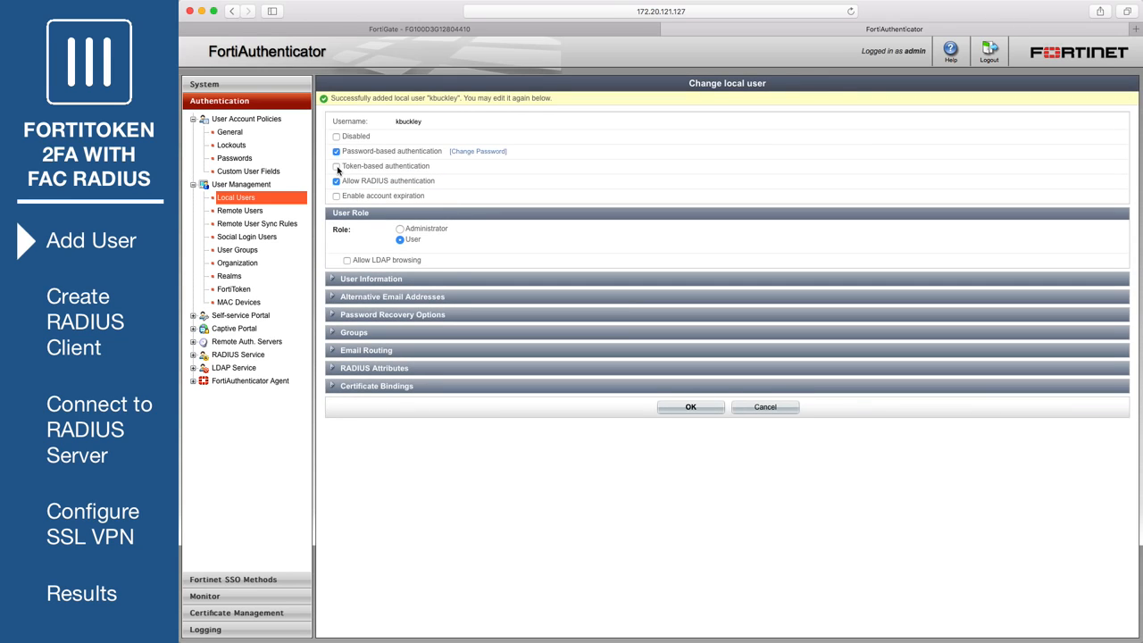
left_click(336, 166)
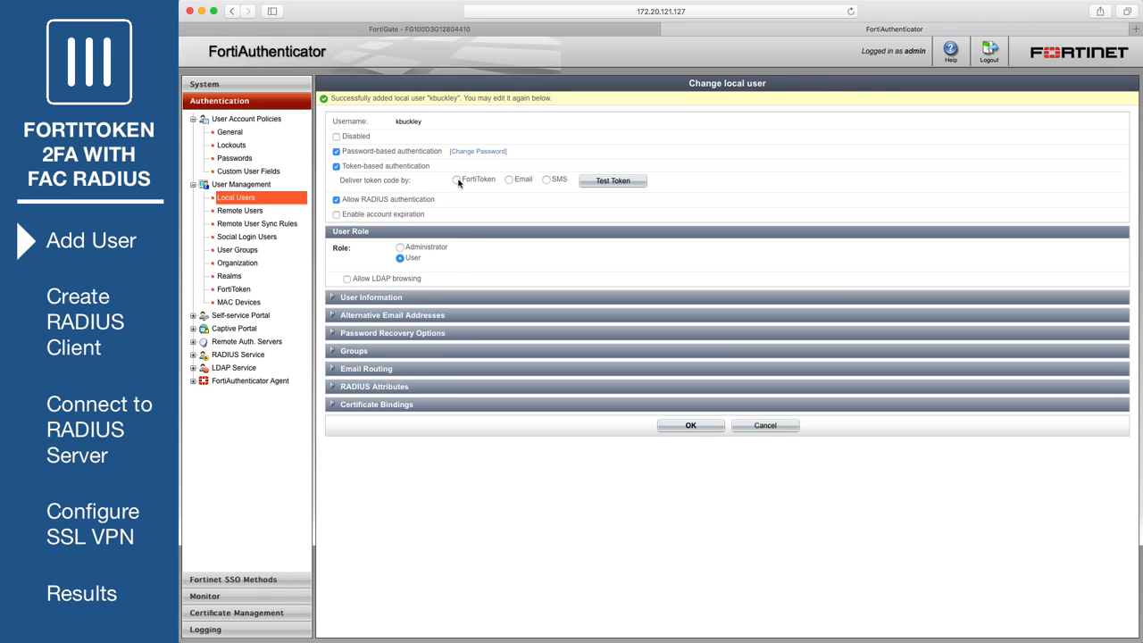
left_click(456, 180)
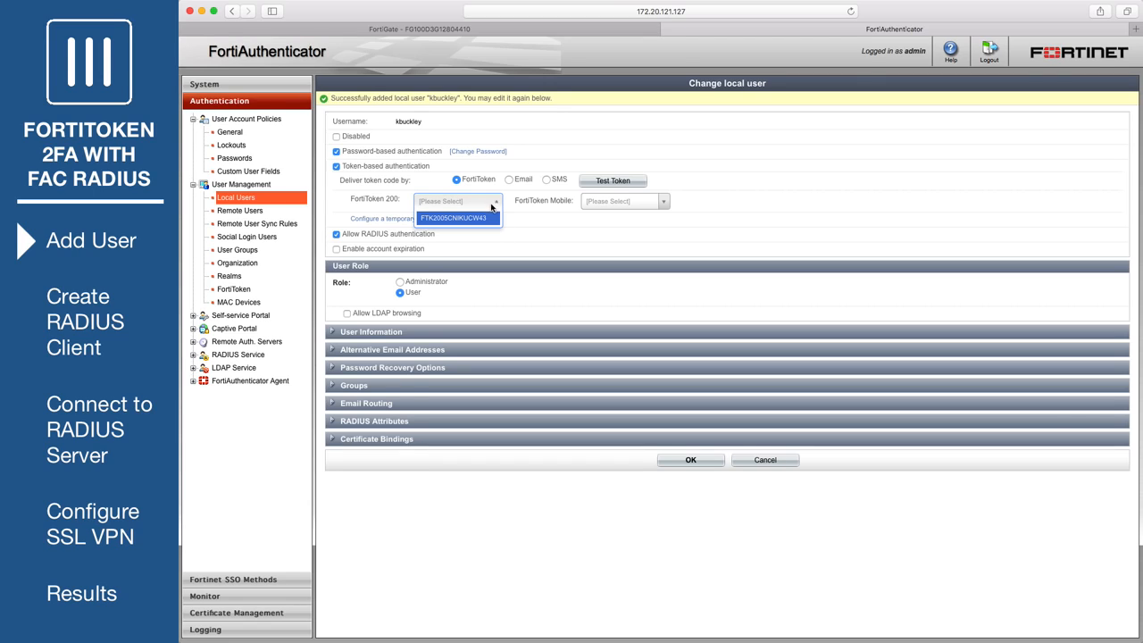
left_click(443, 217)
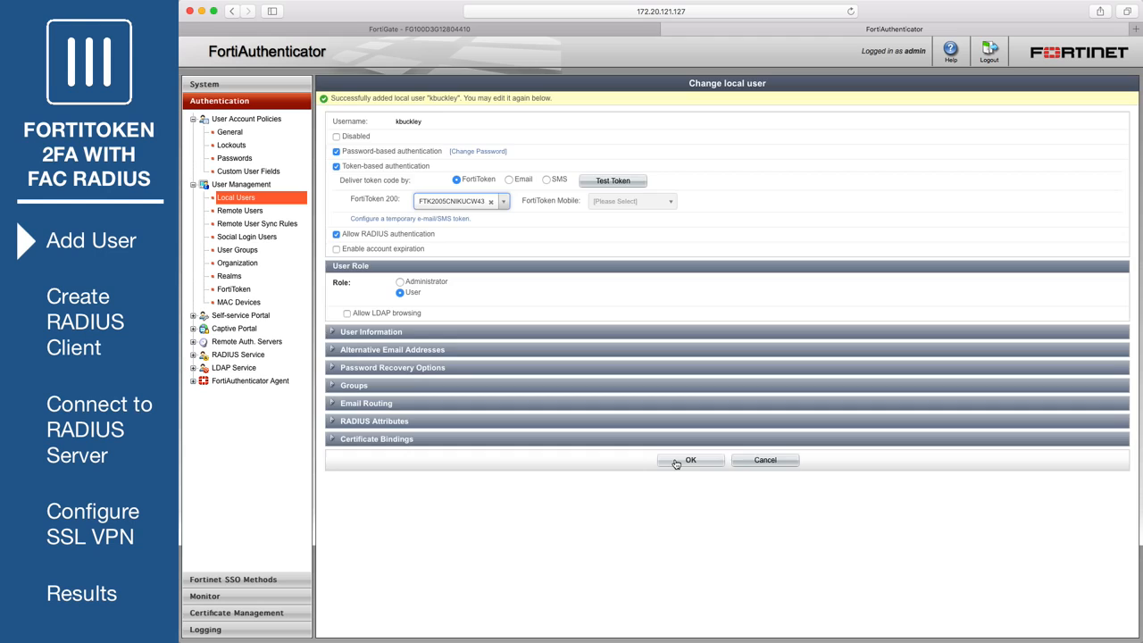
left_click(690, 459)
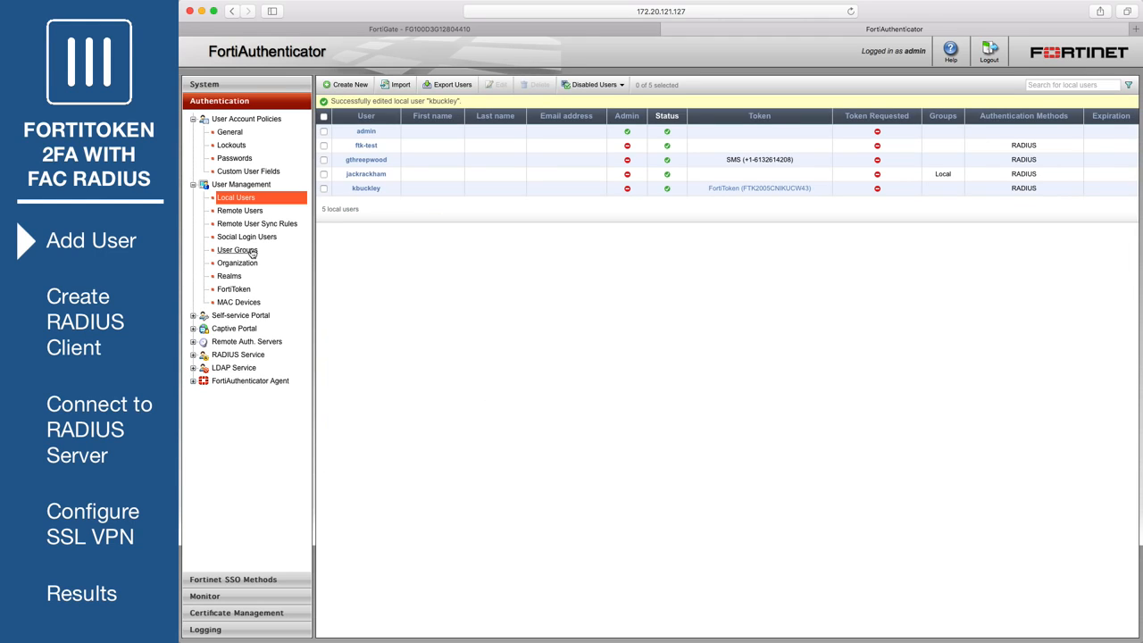
left_click(238, 249)
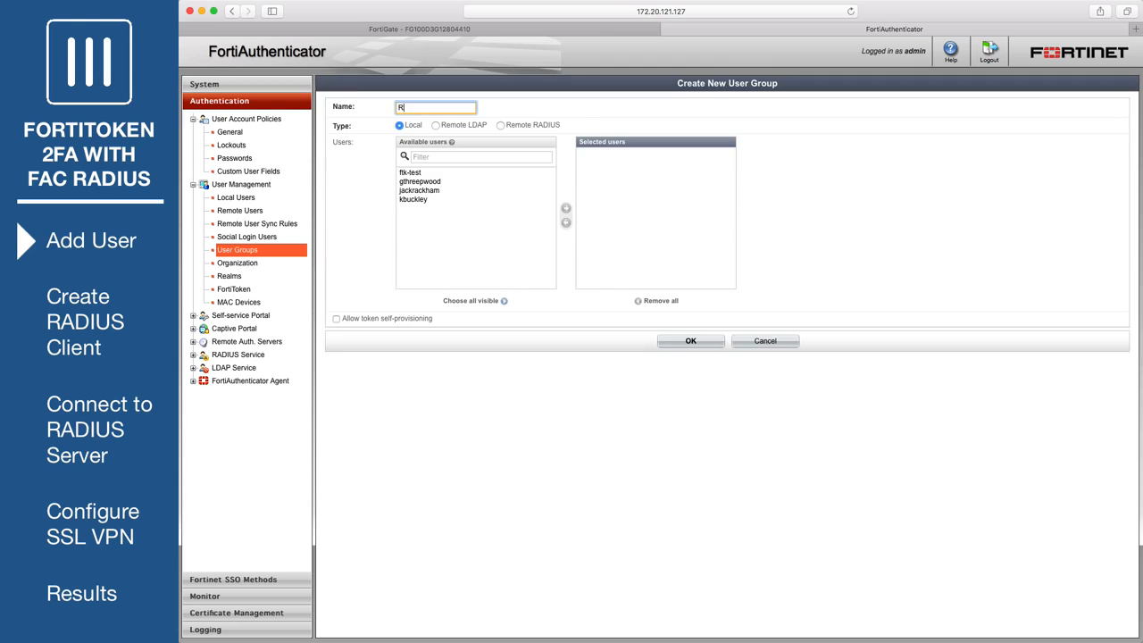
type("emoteFTKUsers")
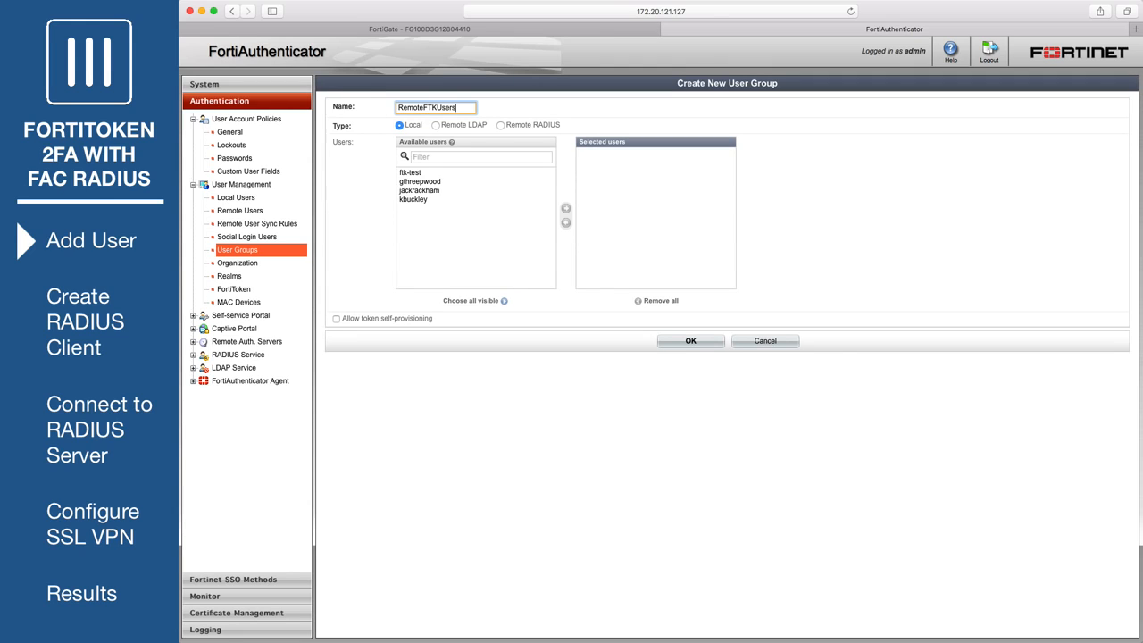
left_click(414, 199)
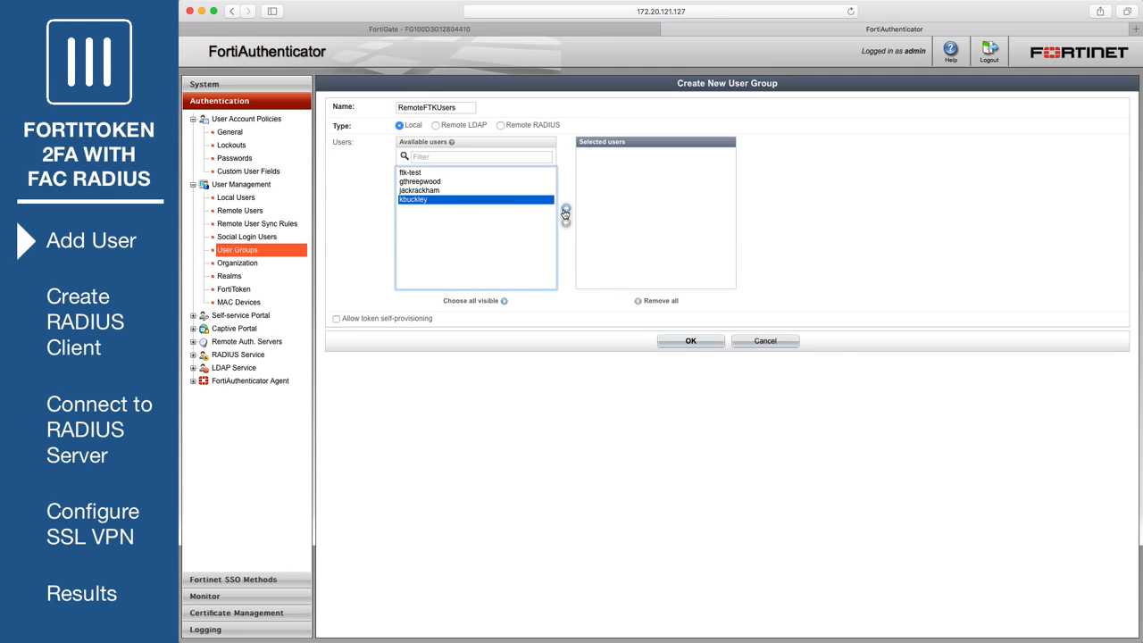
left_click(691, 341)
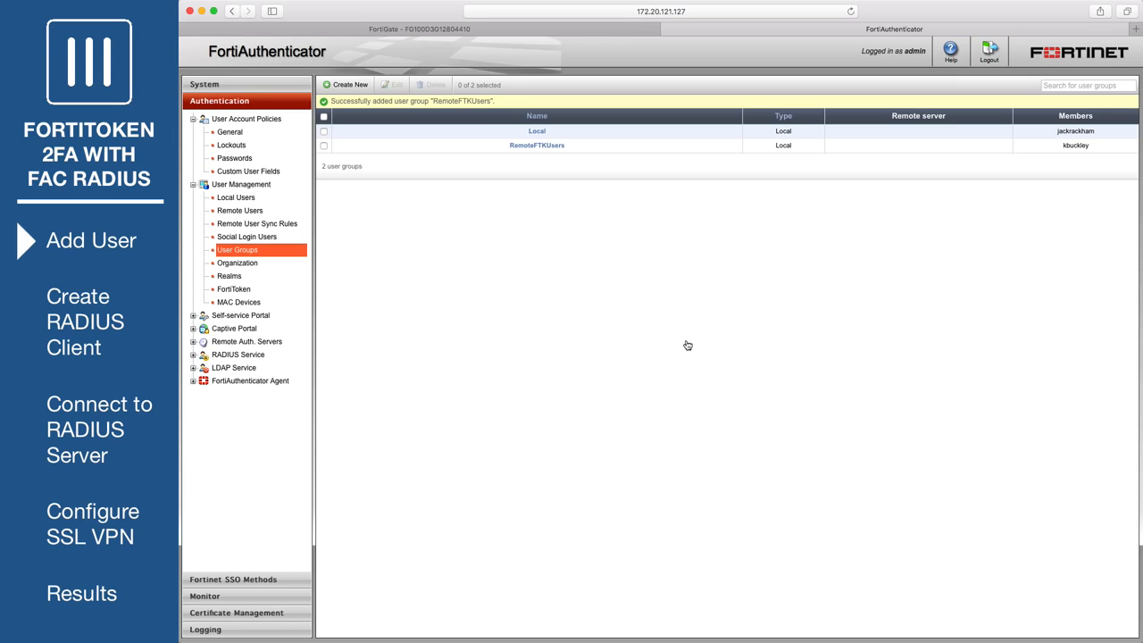
mouse_move(461, 253)
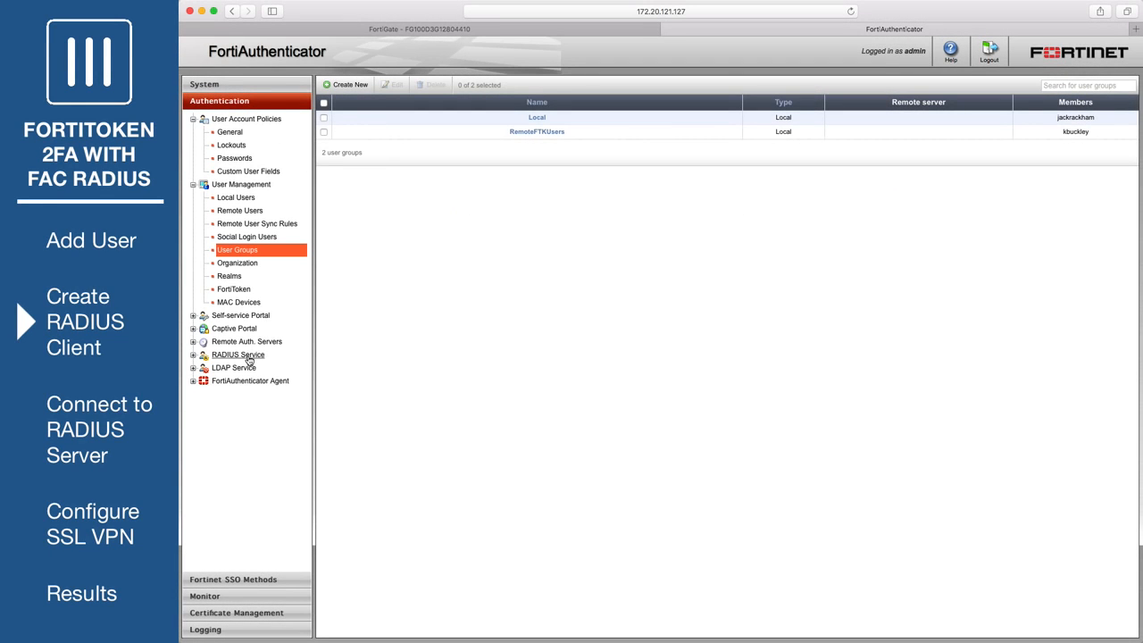
Define RADIUS client OfficeServer at 172.20.121.92 with a secret, enforced 2FA and the local realm
left_click(229, 367)
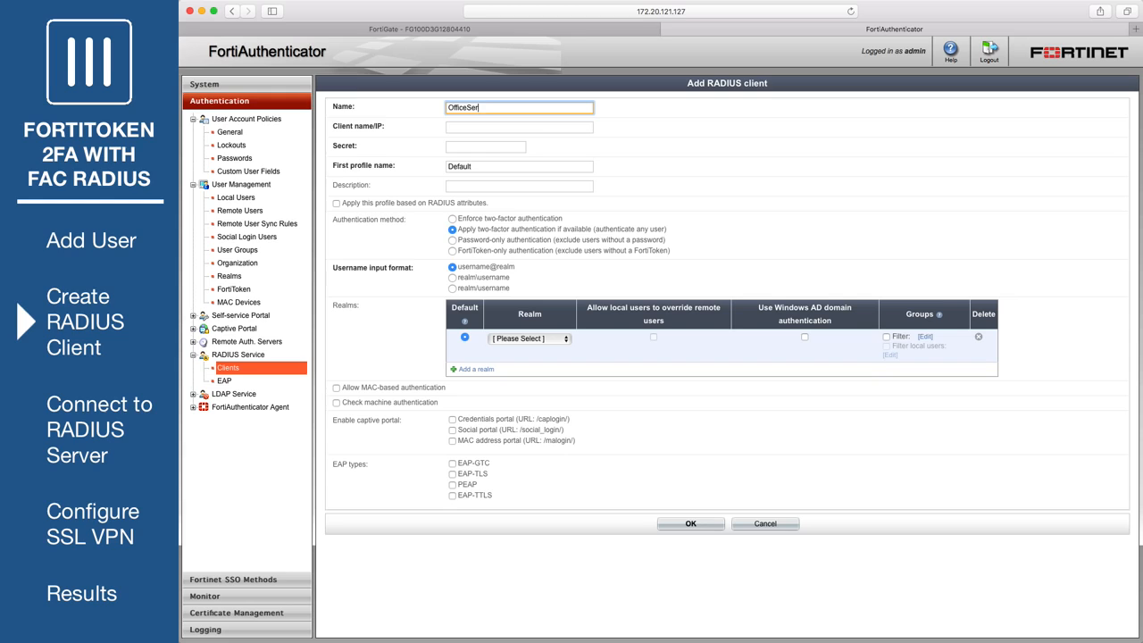
left_click(518, 127)
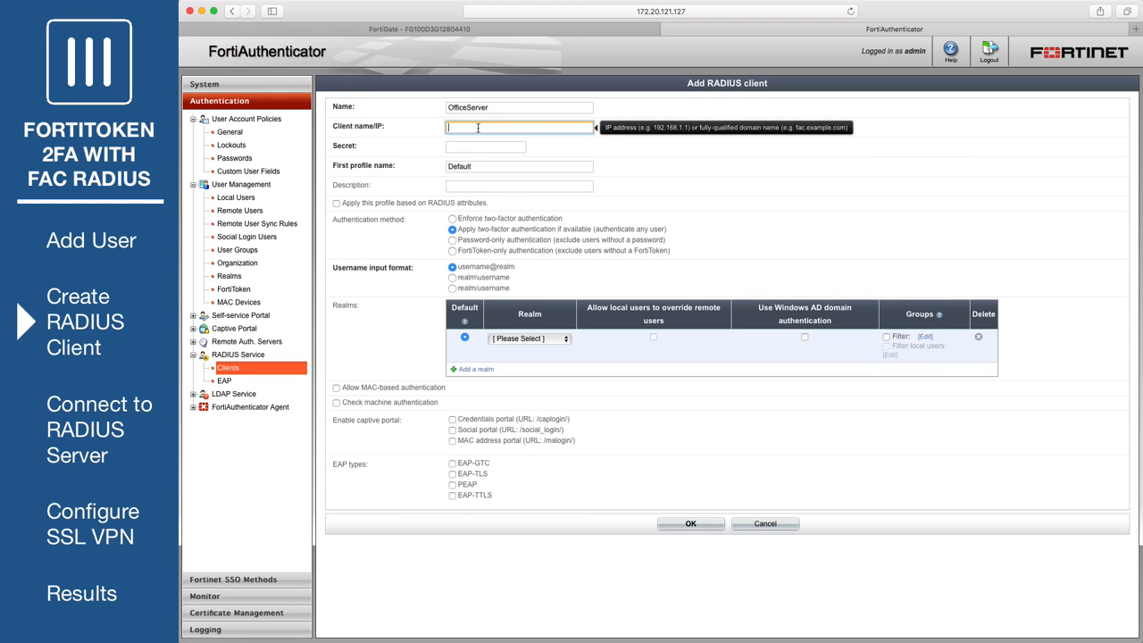
type("172.20.121.92")
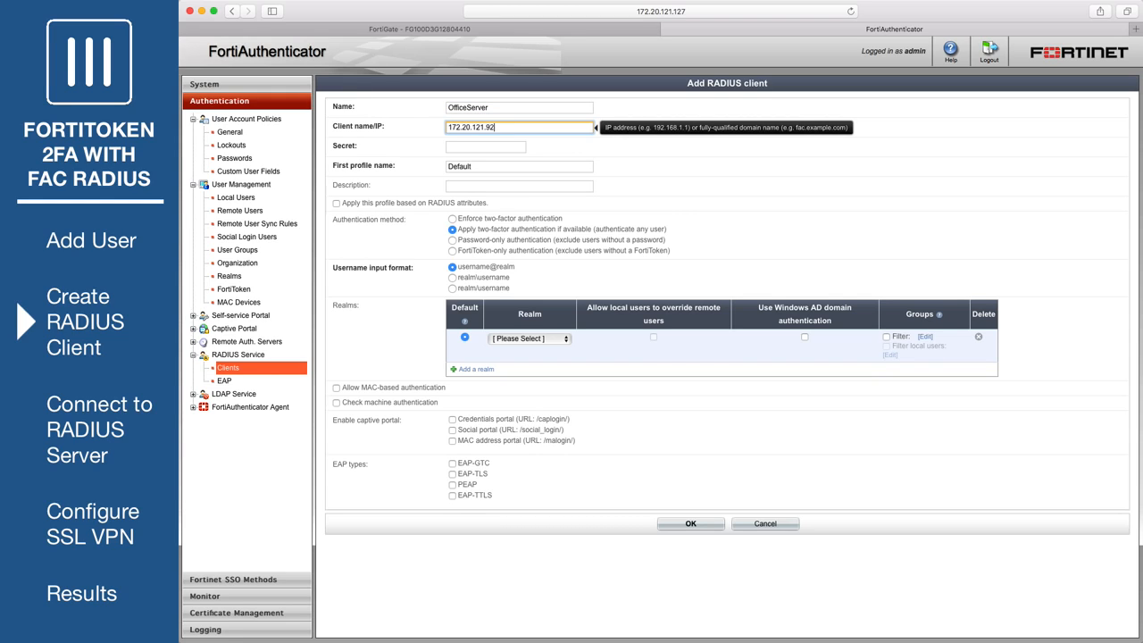
type("•••••")
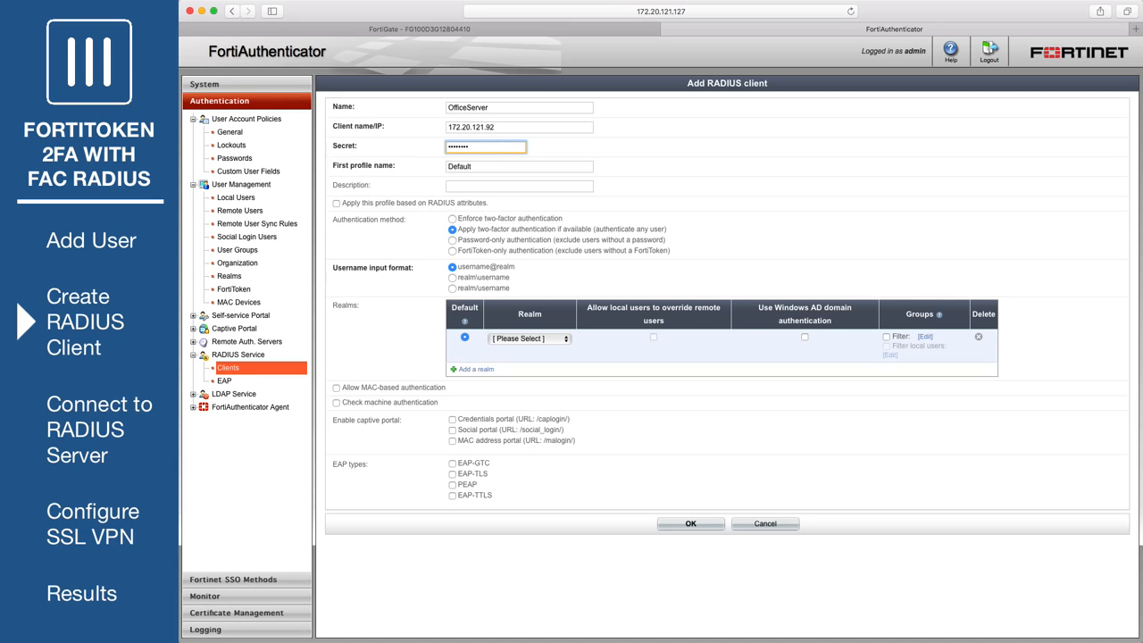
left_click(452, 218)
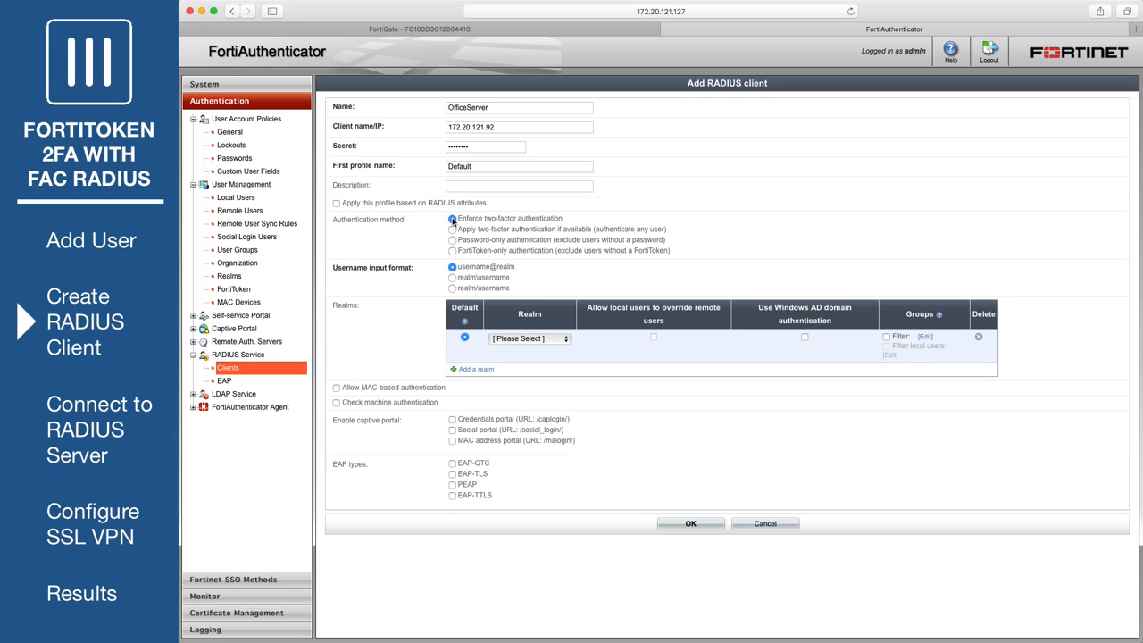
left_click(529, 338)
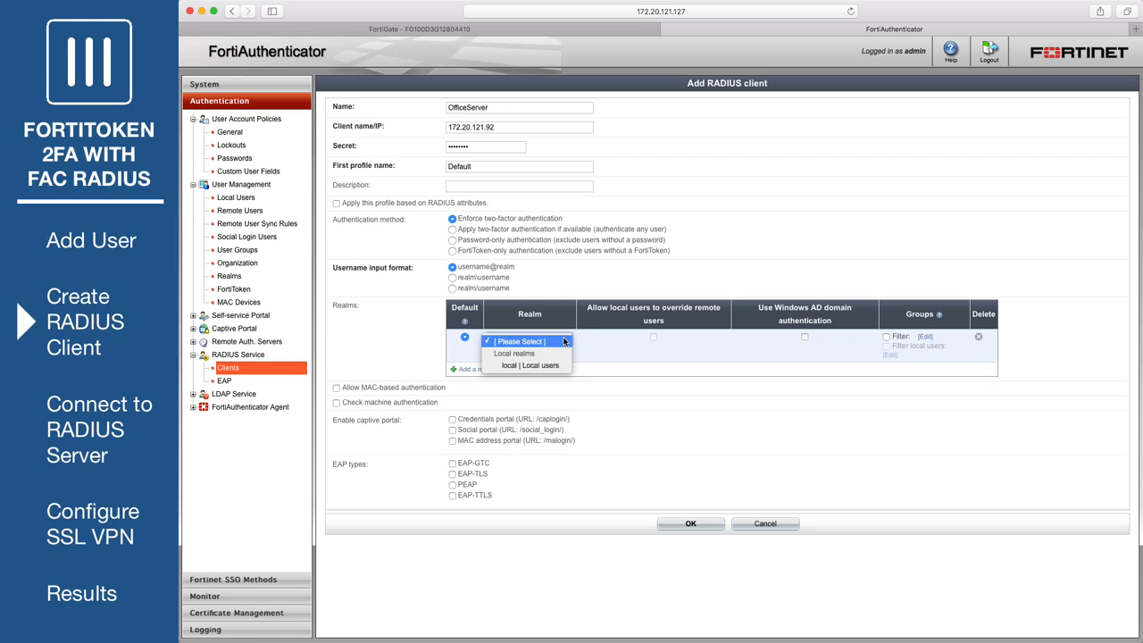
left_click(522, 363)
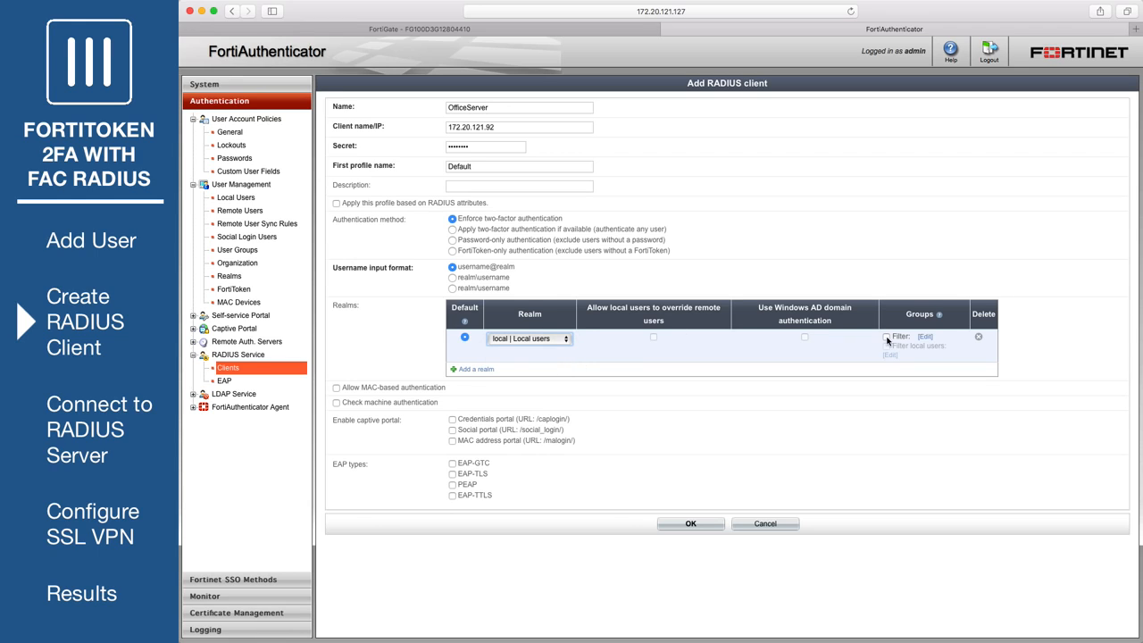
Filter the client's local realm to the RemoteFTKUsers group and confirm
left_click(917, 335)
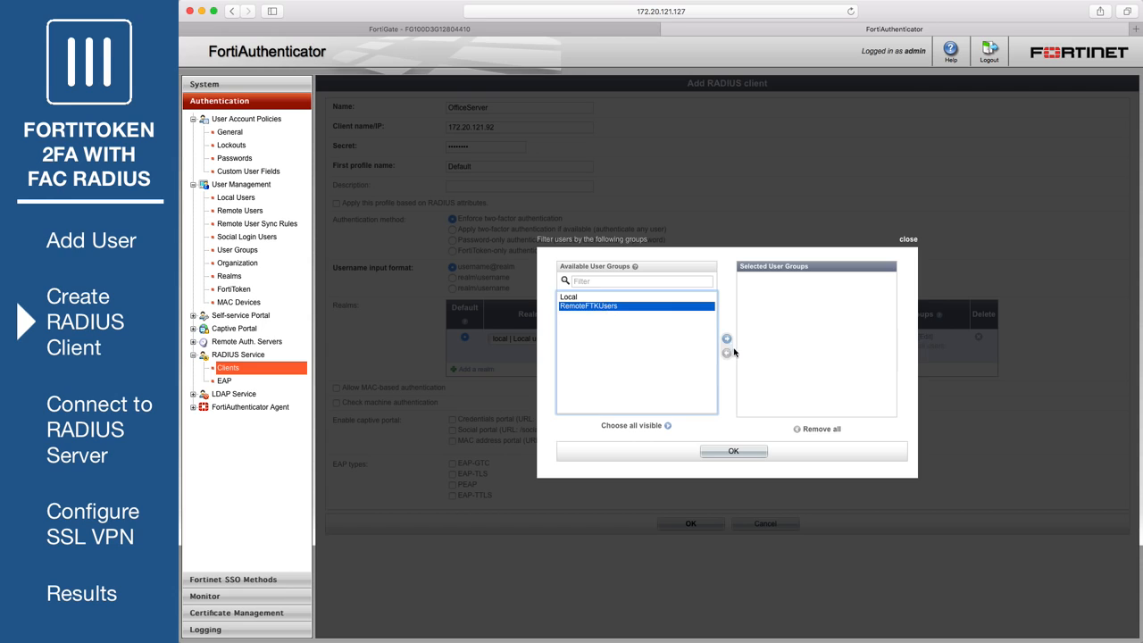
left_click(733, 450)
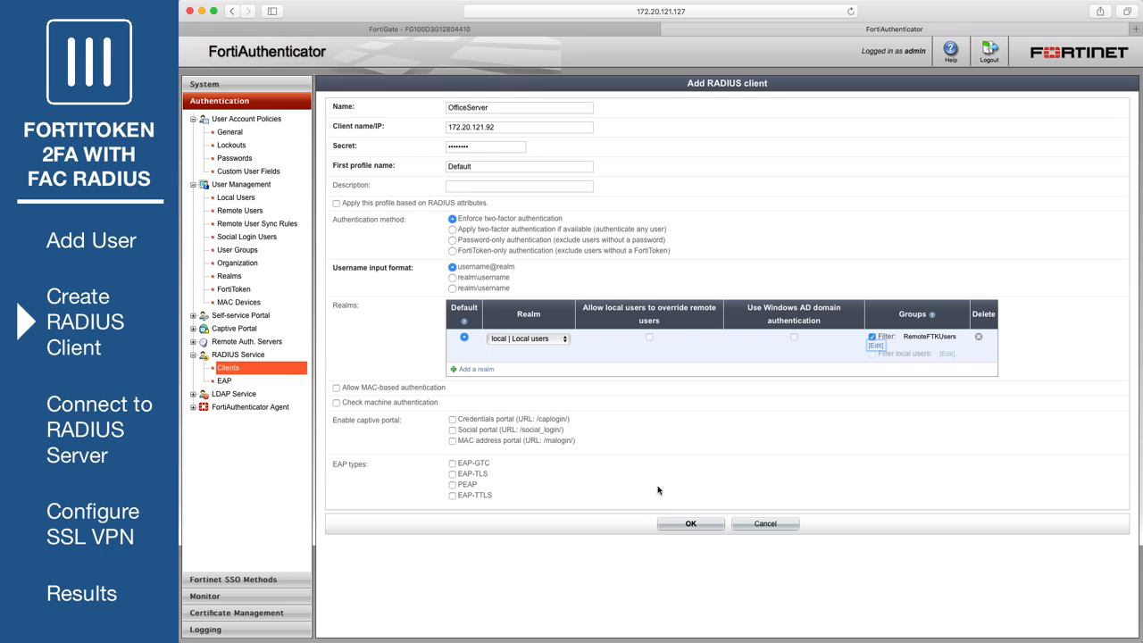
left_click(691, 523)
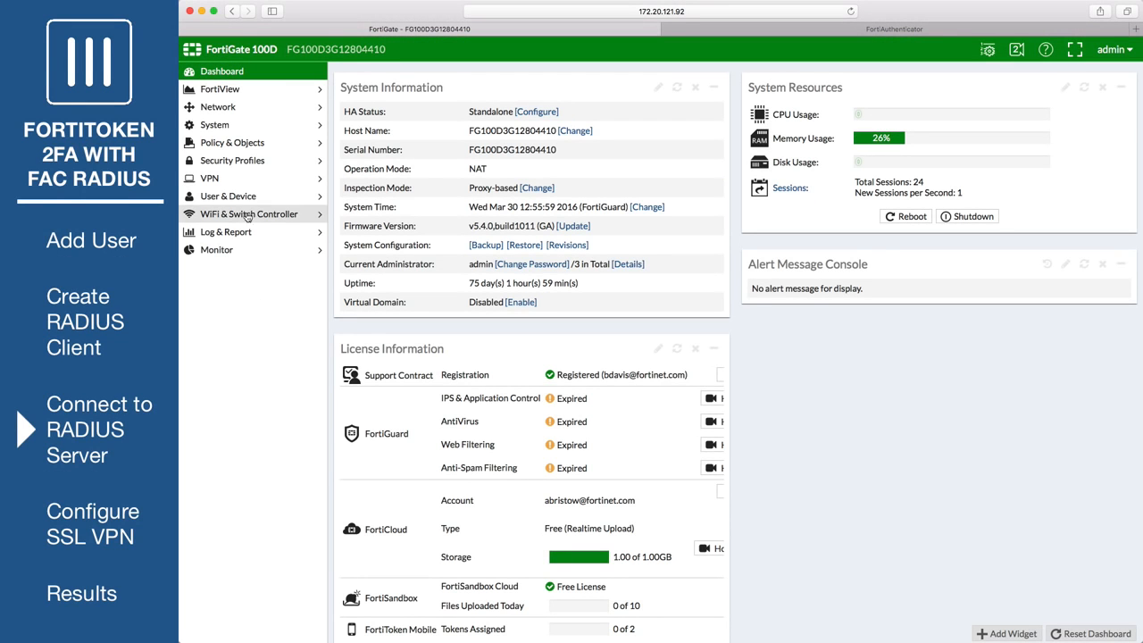
Define FortiGate RADIUS server OfficeRADIUS at 172.20.121.127 with a secret, then start a connectivity test
left_click(228, 195)
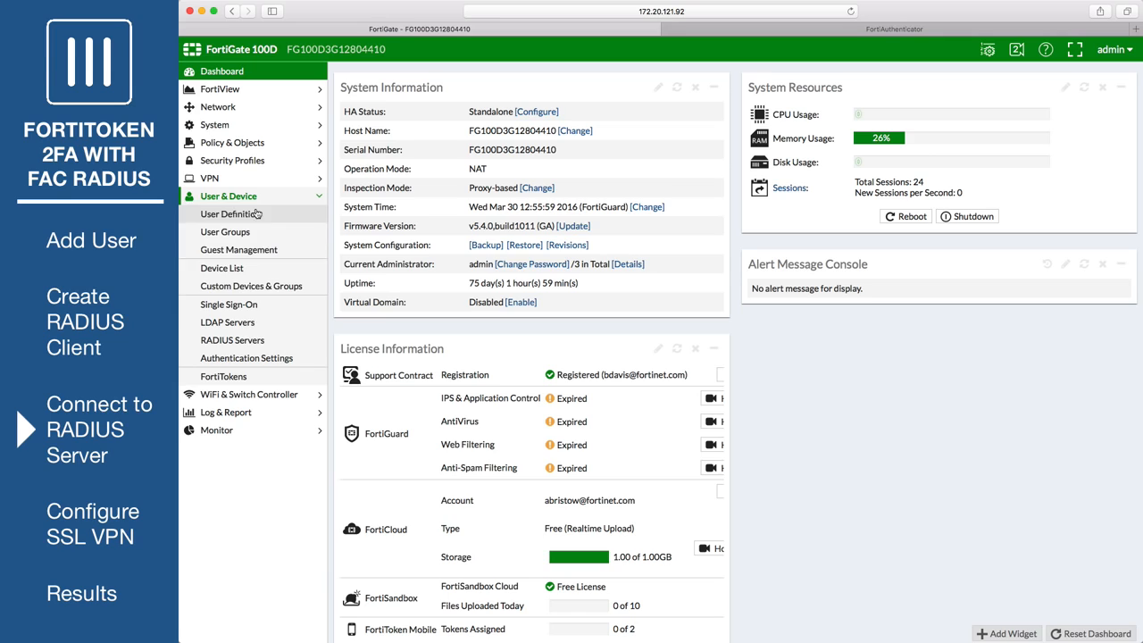
left_click(233, 340)
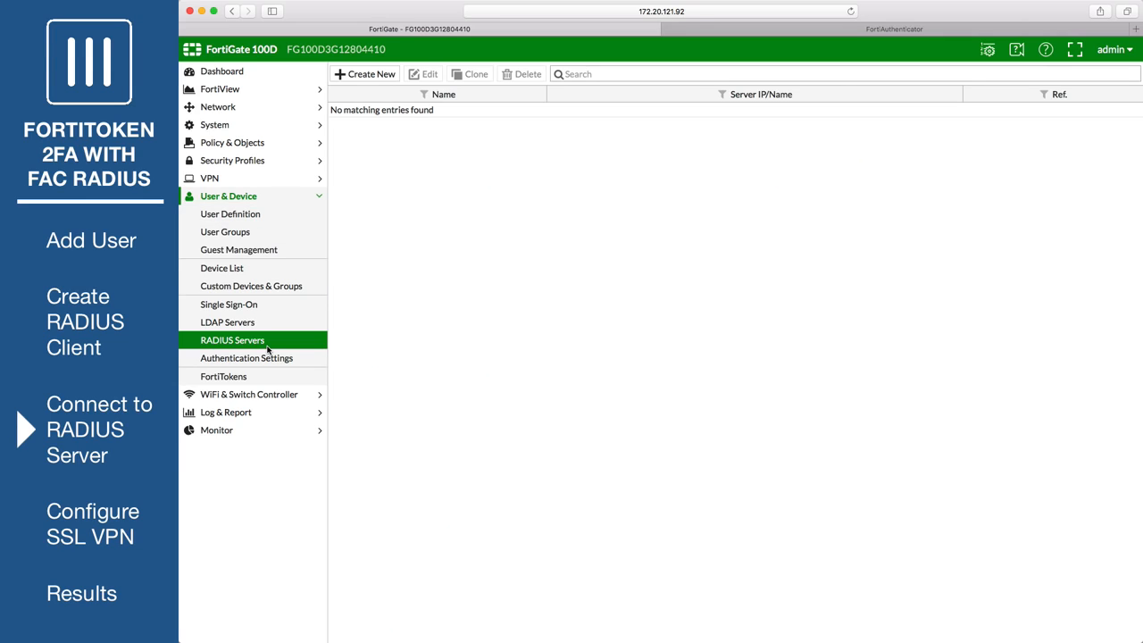
left_click(365, 74)
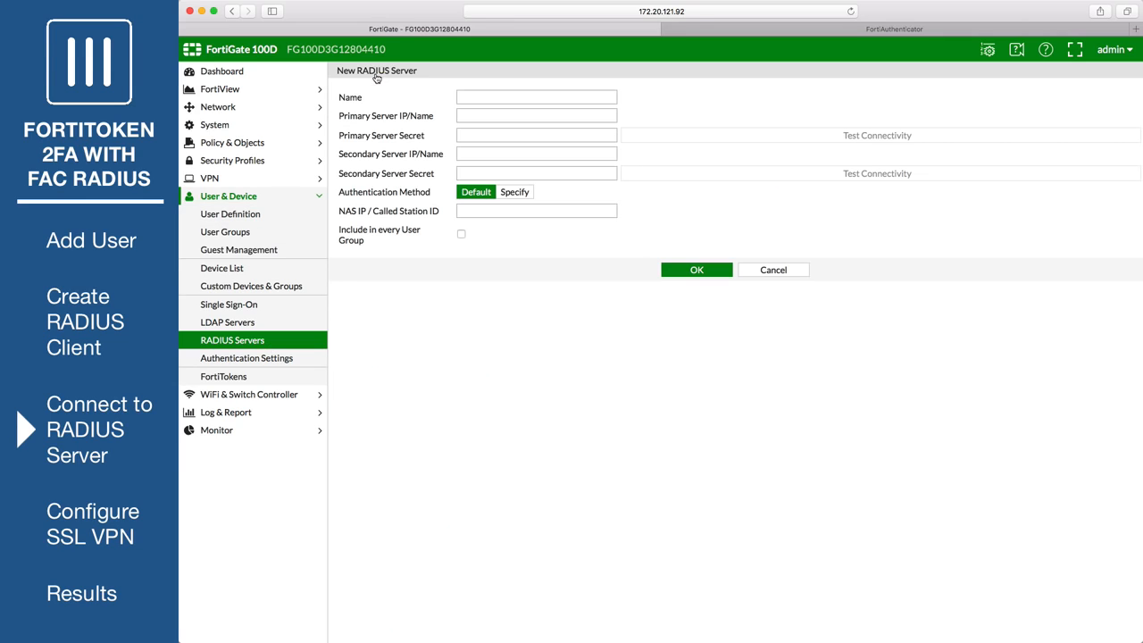
left_click(536, 96)
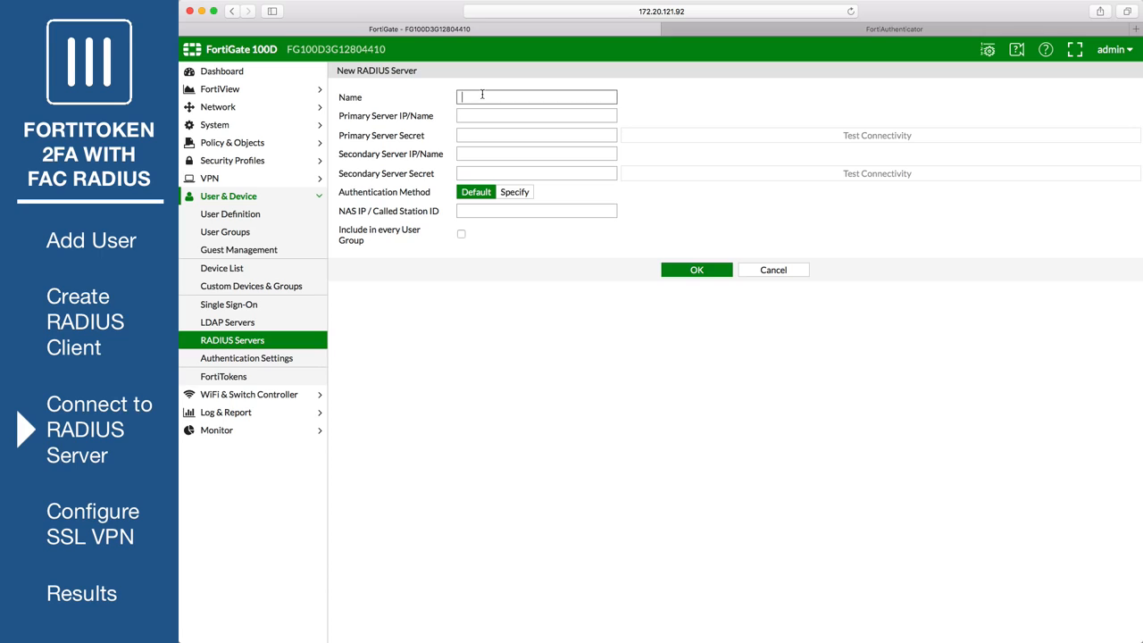
type("OfficeRADIUS")
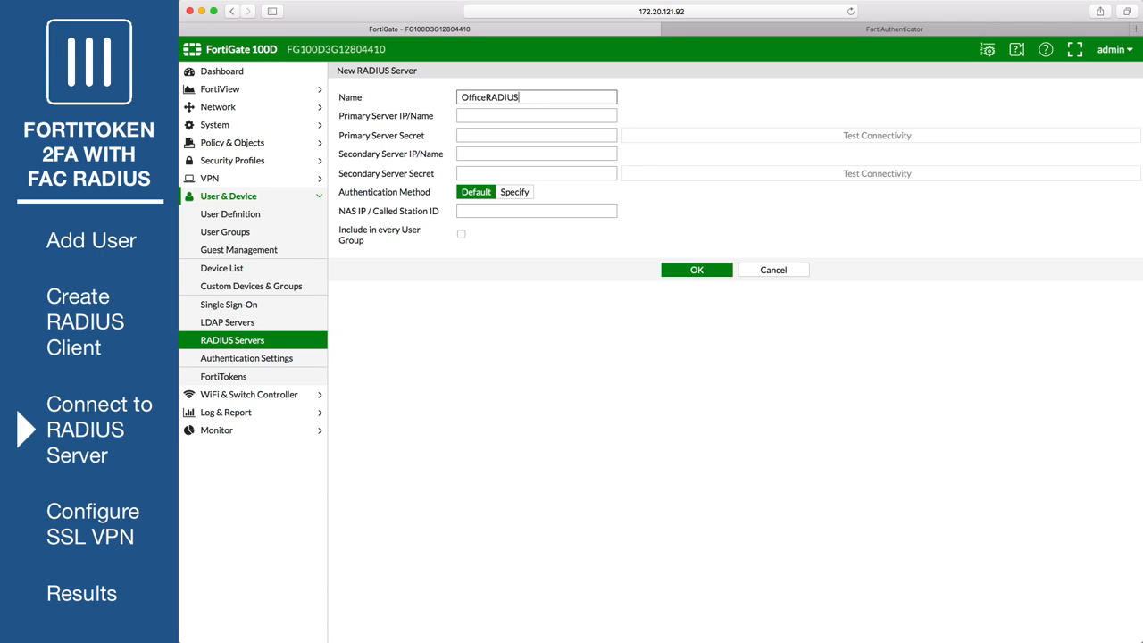
left_click(536, 115)
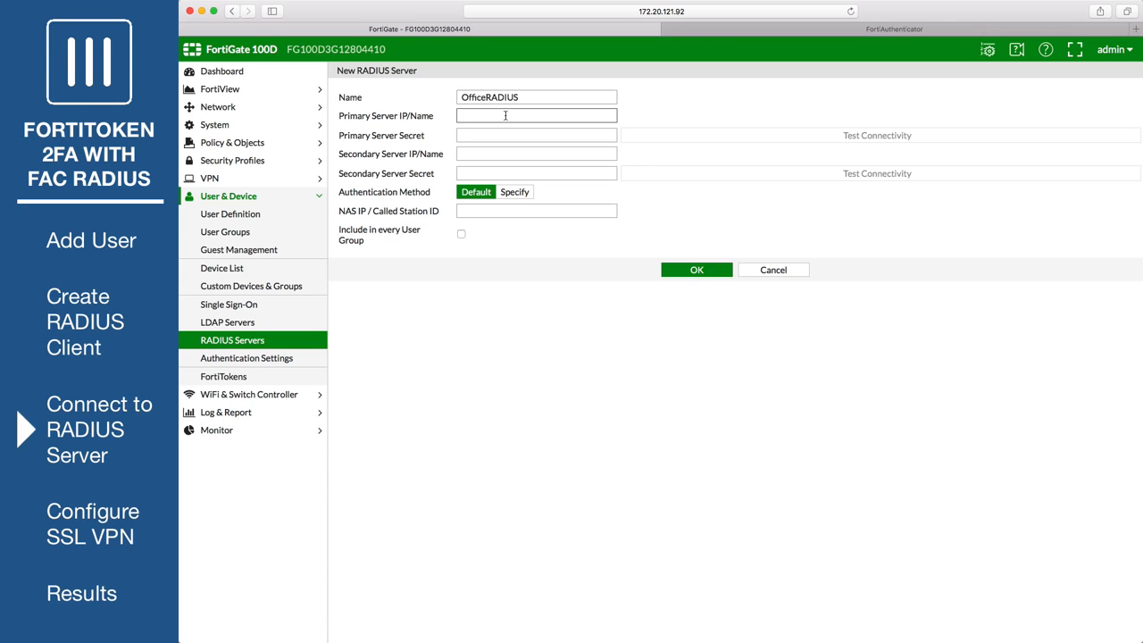
type("172.20.121.127")
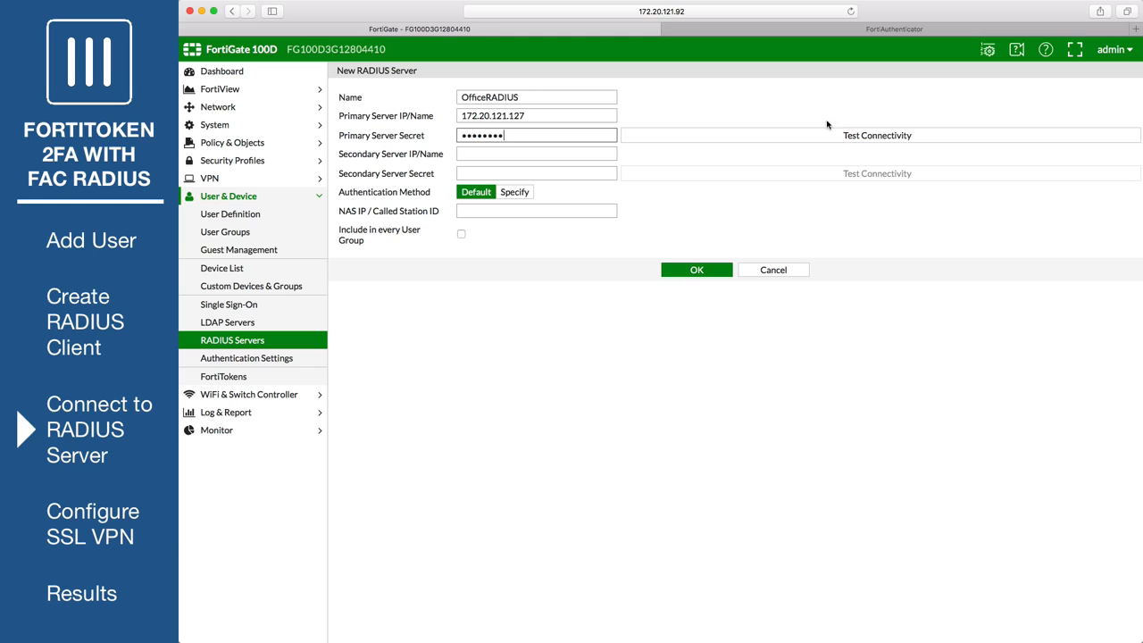
left_click(876, 134)
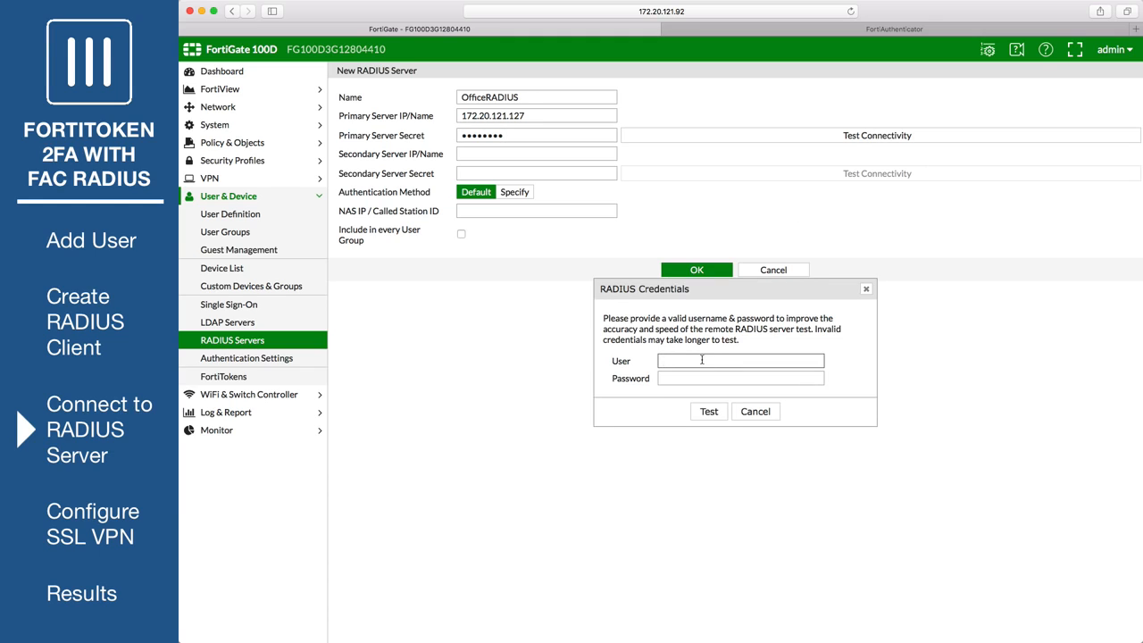
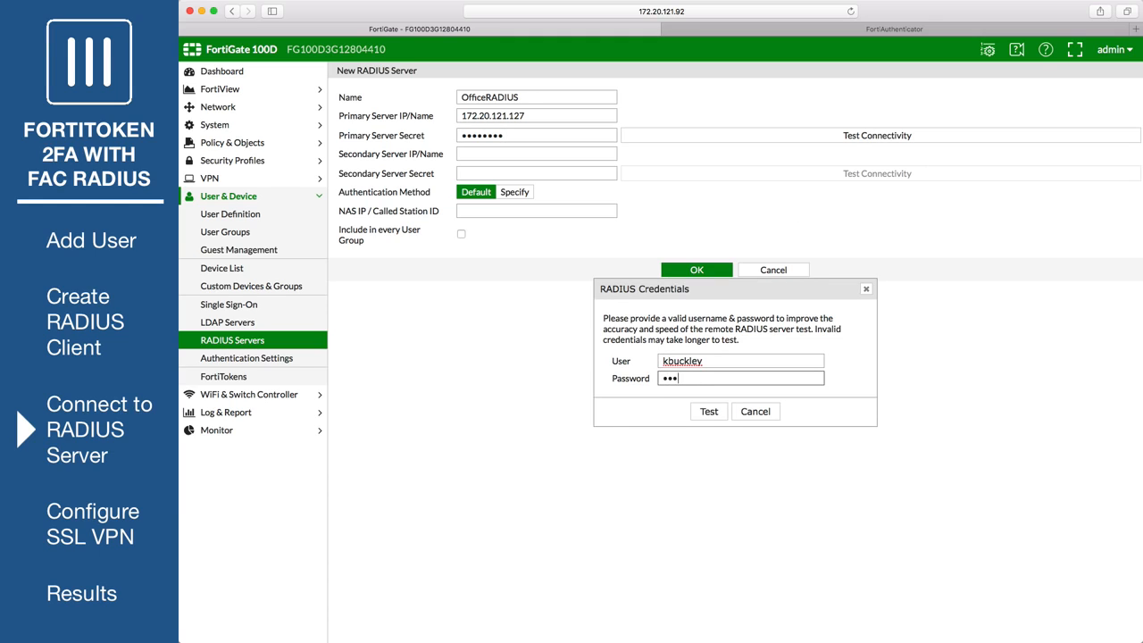
left_click(708, 411)
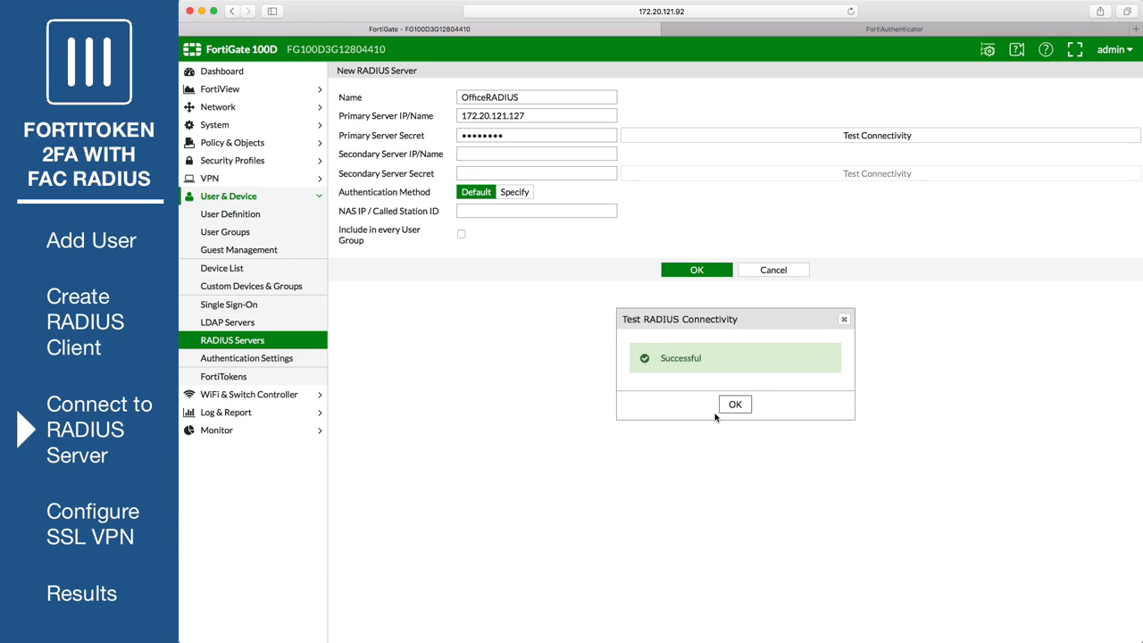
left_click(735, 403)
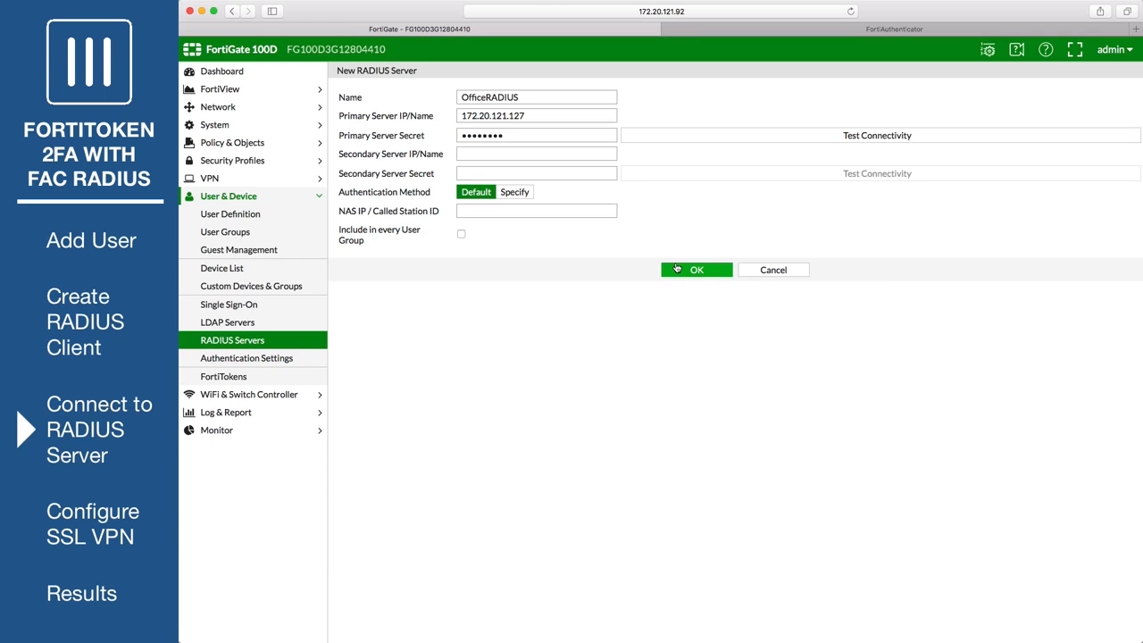
left_click(695, 270)
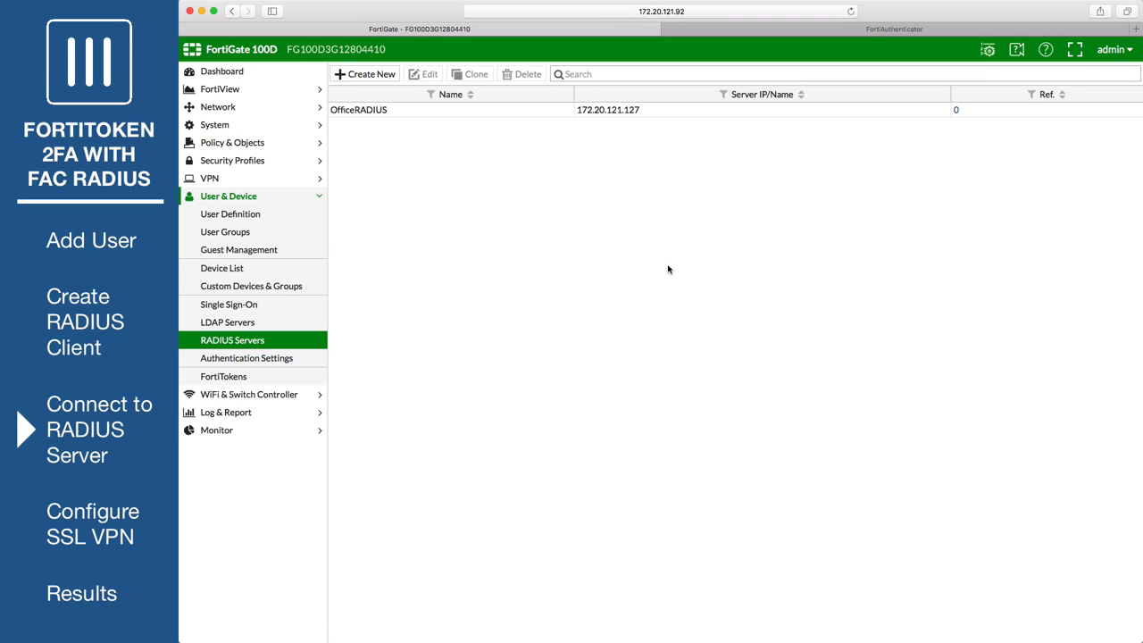
mouse_move(268, 241)
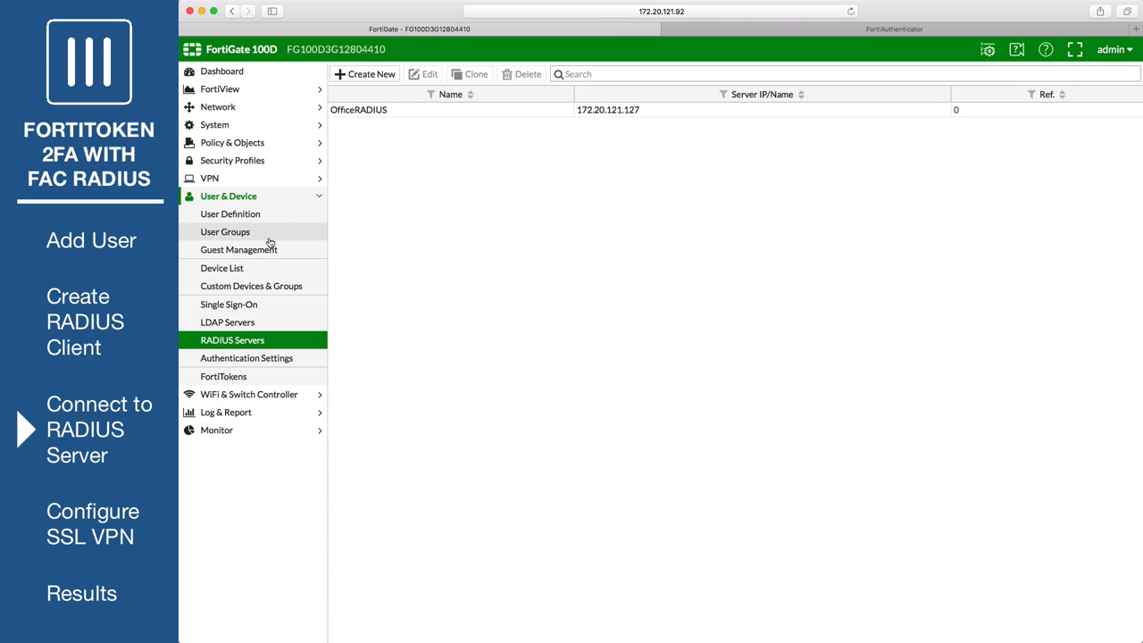
Create firewall user group SSLVPNGroup with OfficeRADIUS as its remote server member
left_click(224, 231)
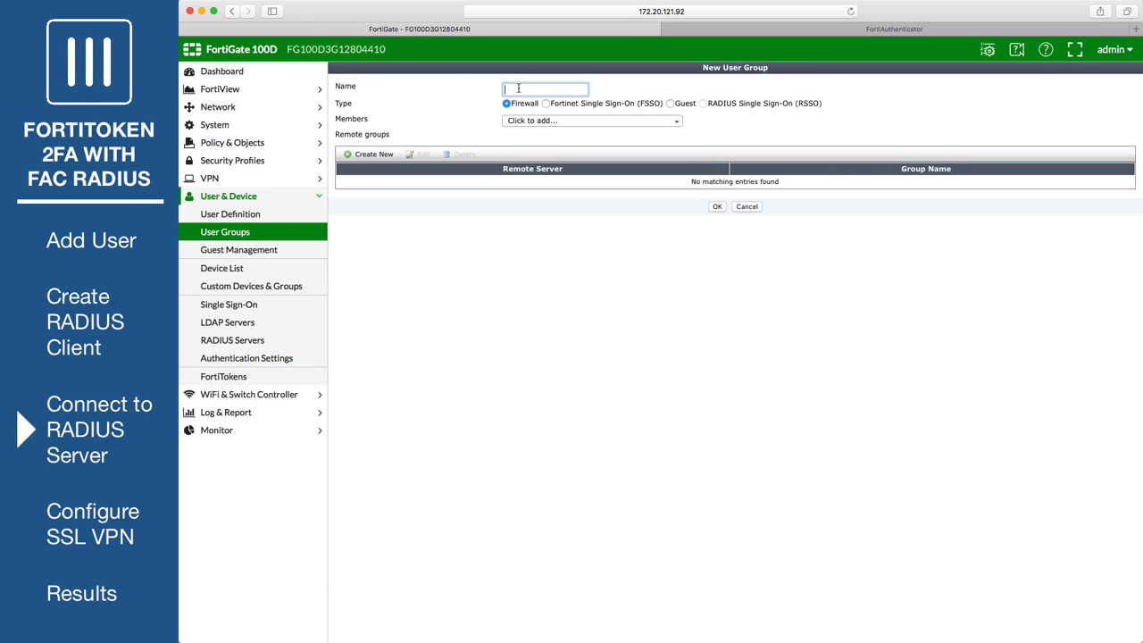
type("SSLVPNGroup")
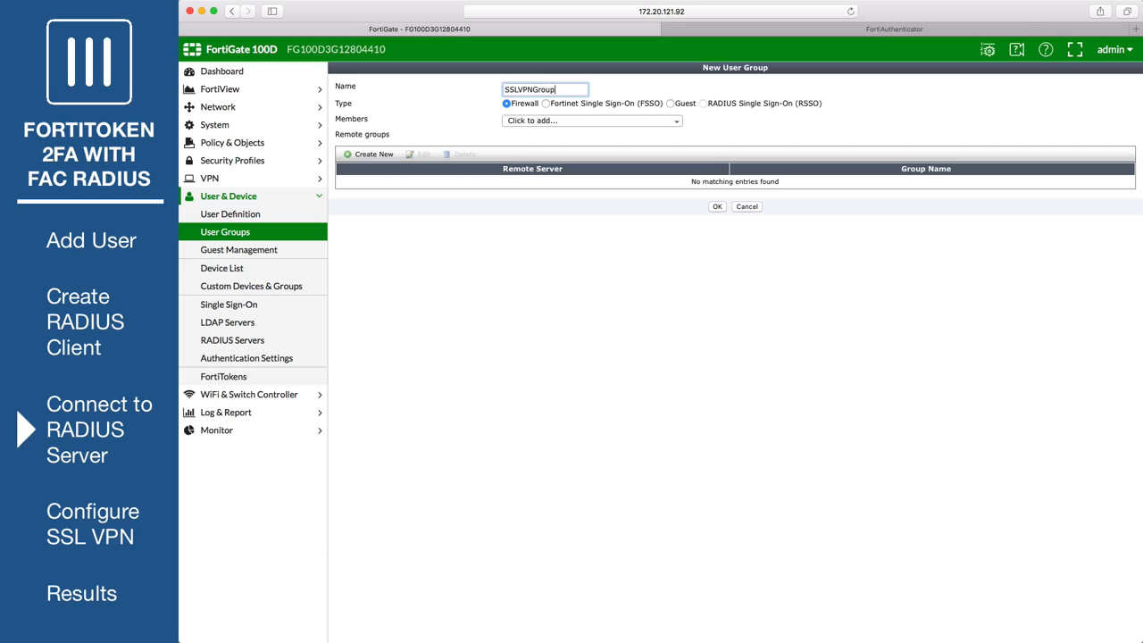
left_click(371, 154)
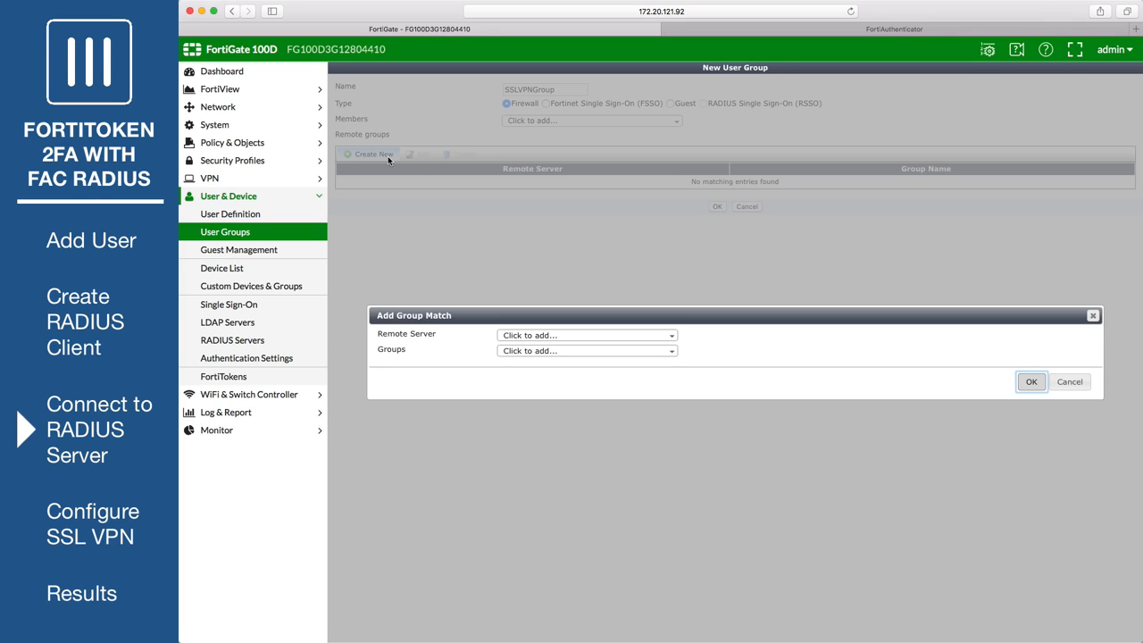
left_click(586, 335)
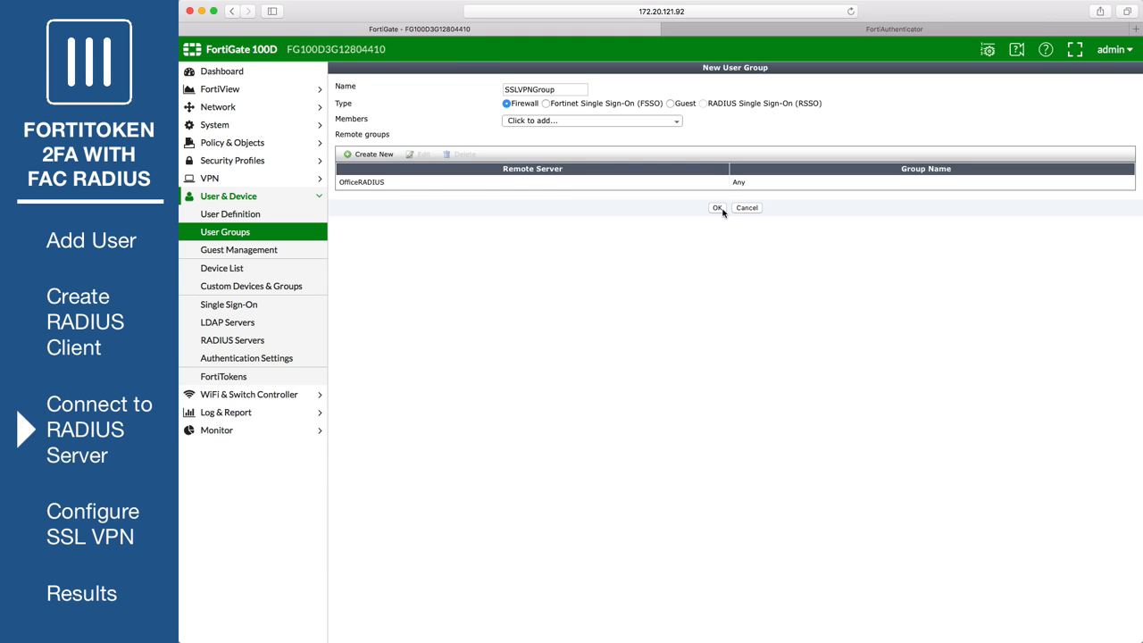
left_click(716, 207)
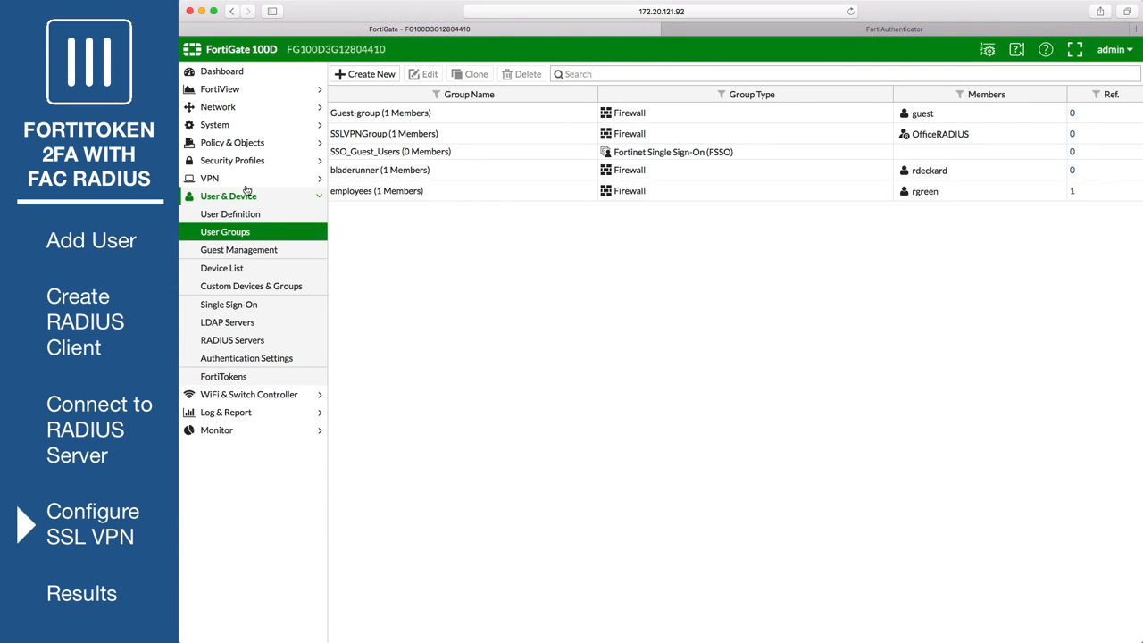
left_click(209, 178)
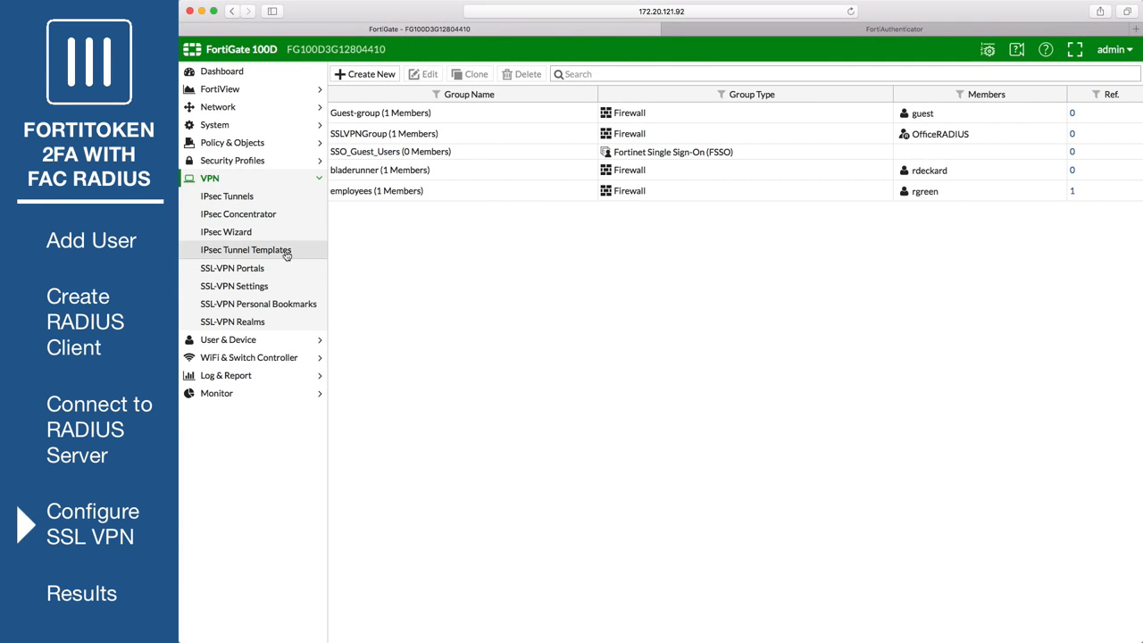
Disable split tunneling on the full-access SSL-VPN portal
left_click(233, 268)
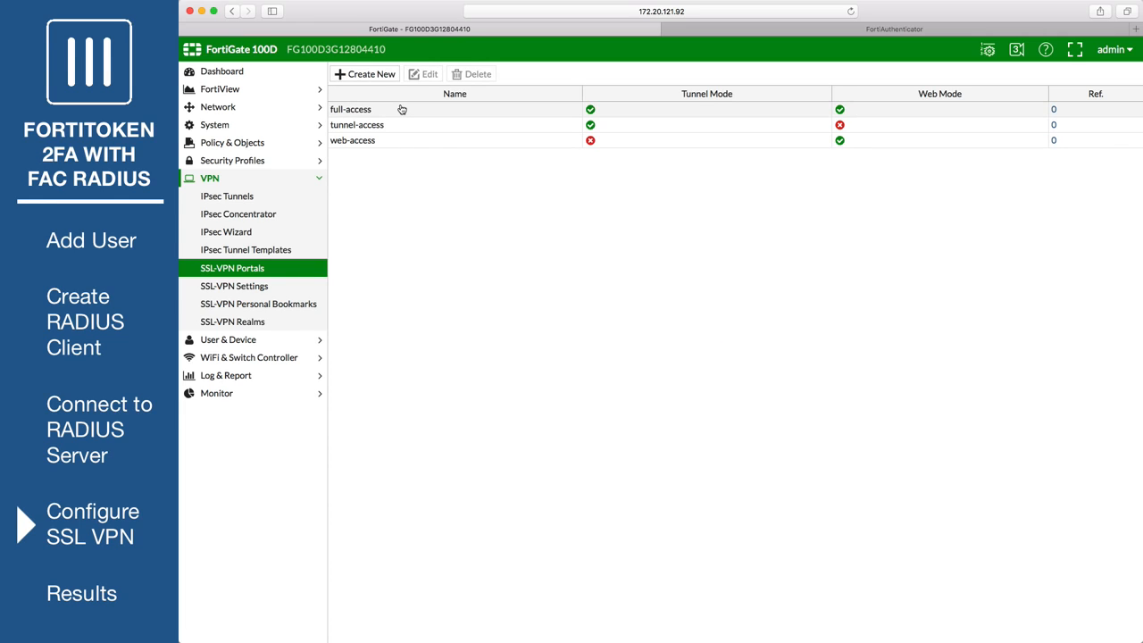
double_click(352, 109)
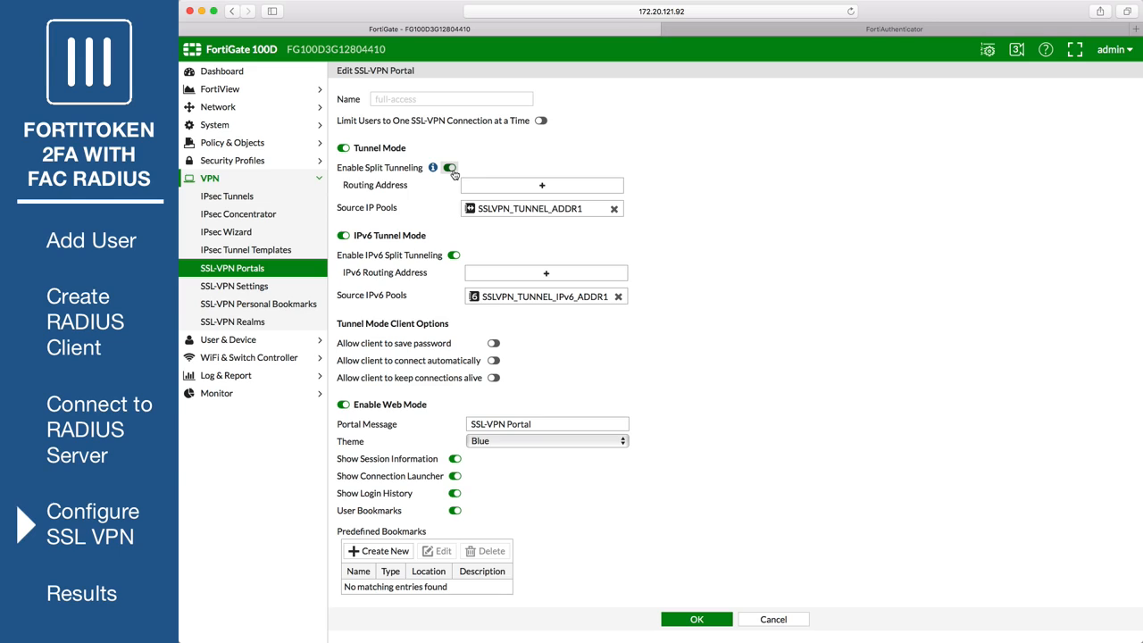
left_click(452, 167)
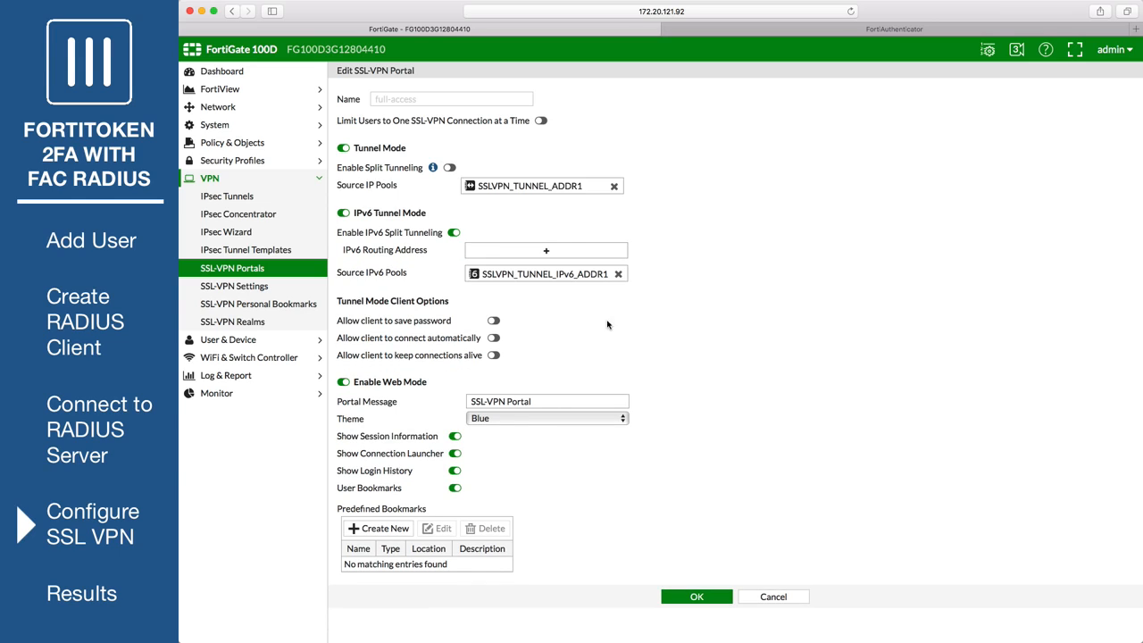
left_click(772, 596)
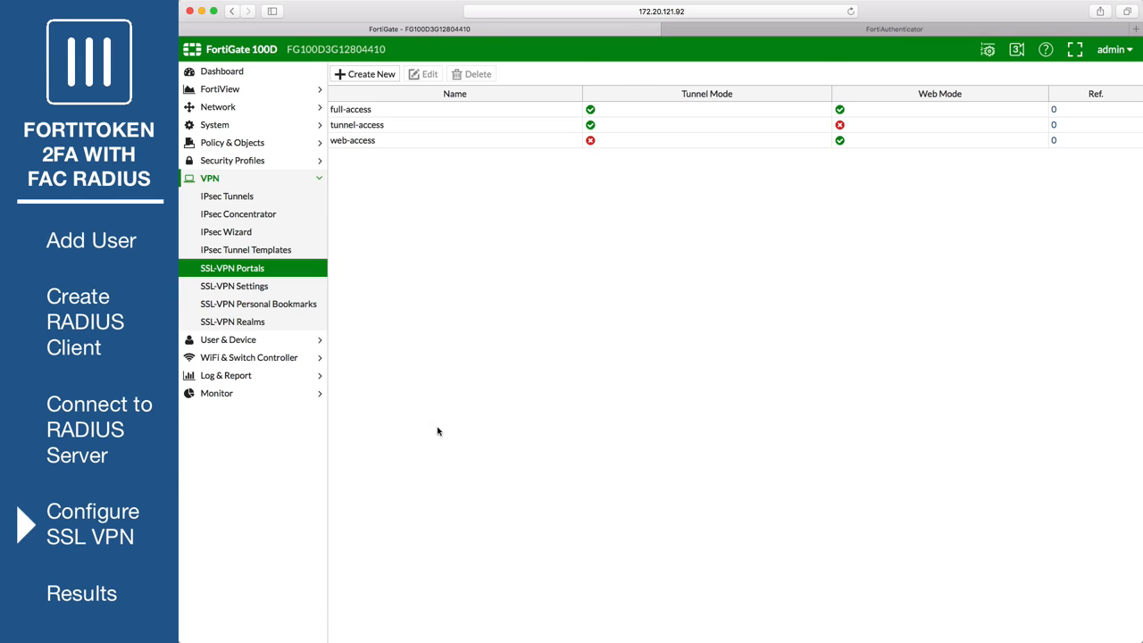
Set SSL-VPN to listen on wan1 port 10443 with tunnel range SSLVPN_TUNNEL_ADDR1
left_click(234, 286)
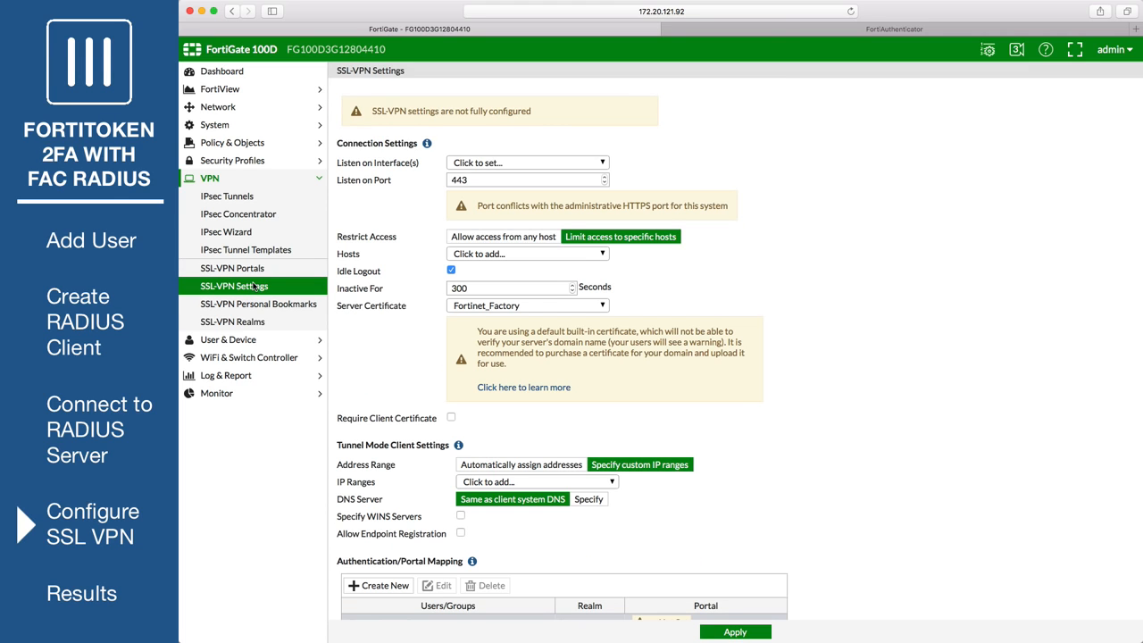
left_click(527, 163)
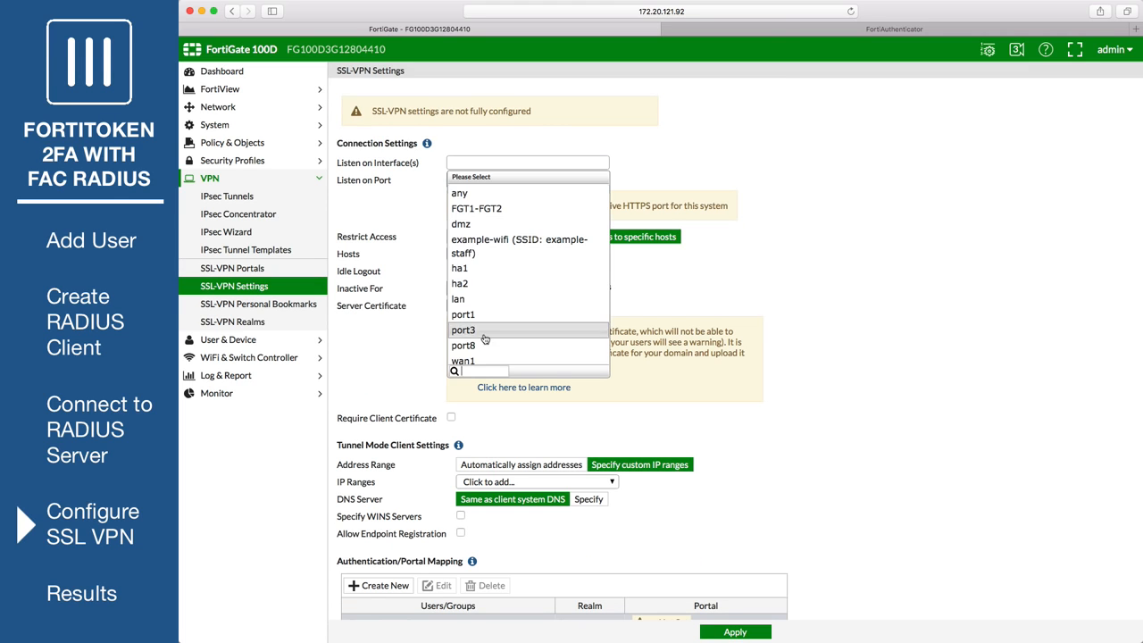
left_click(463, 360)
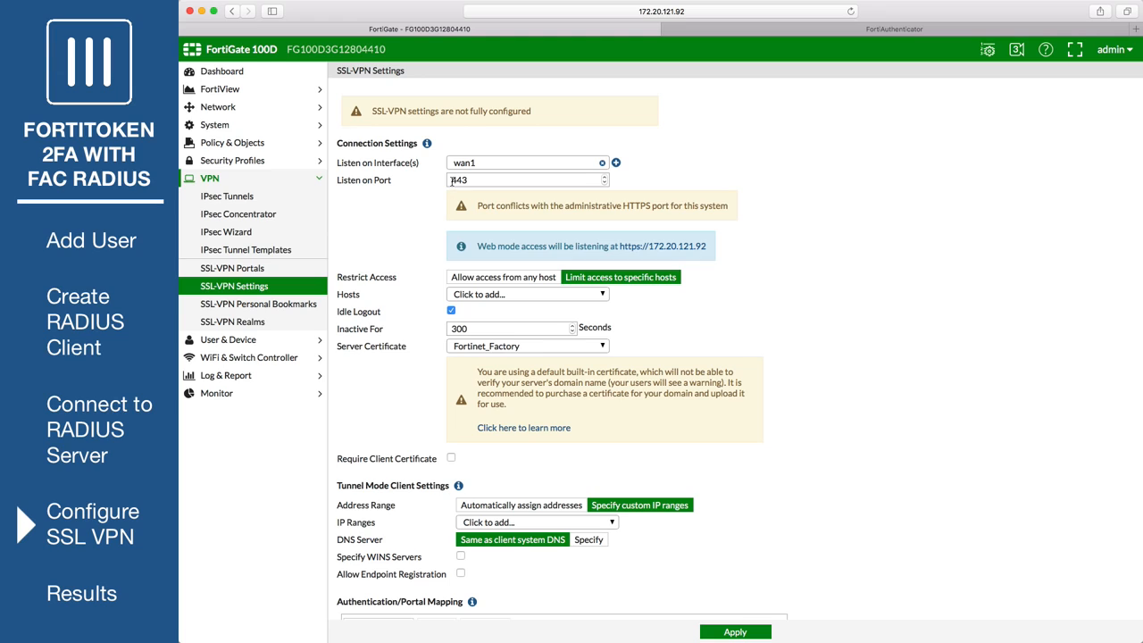
type("10443")
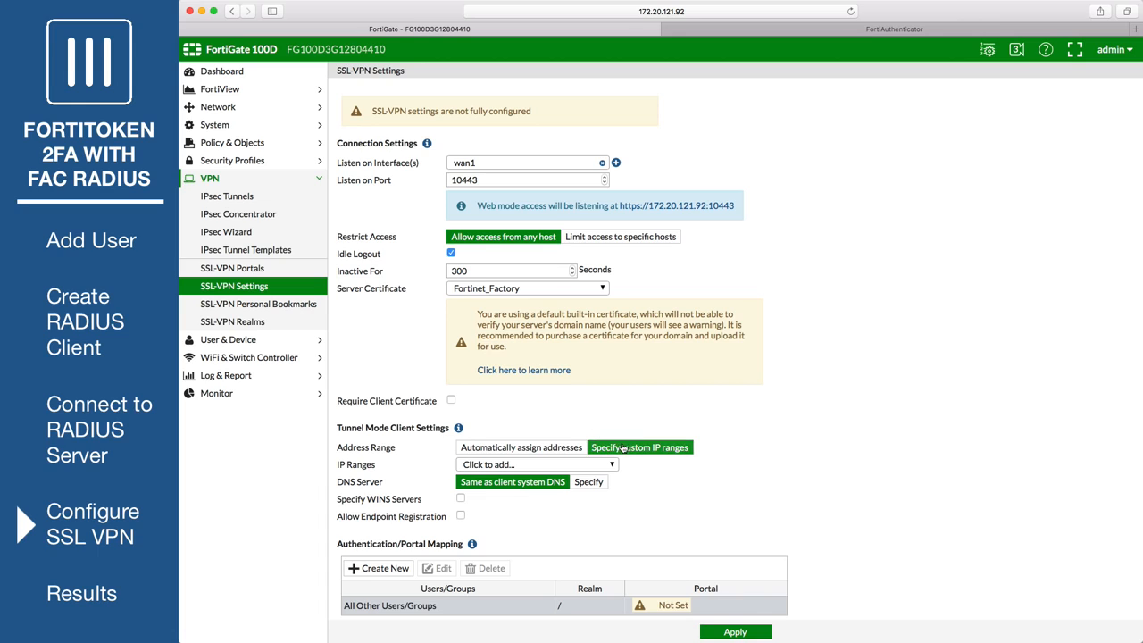
left_click(536, 464)
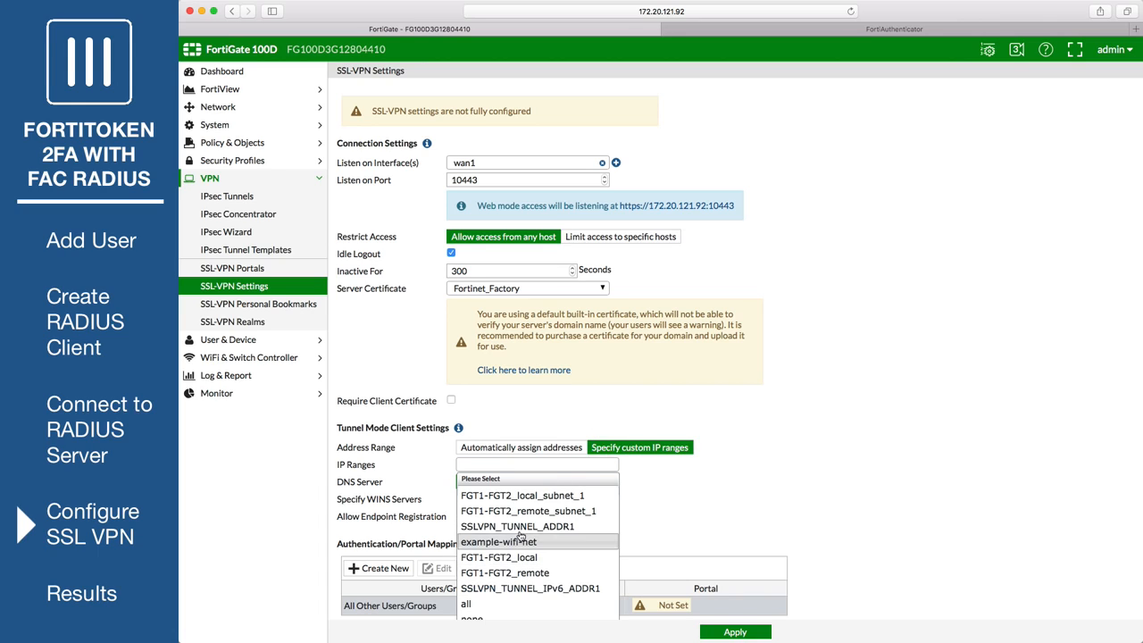
left_click(517, 526)
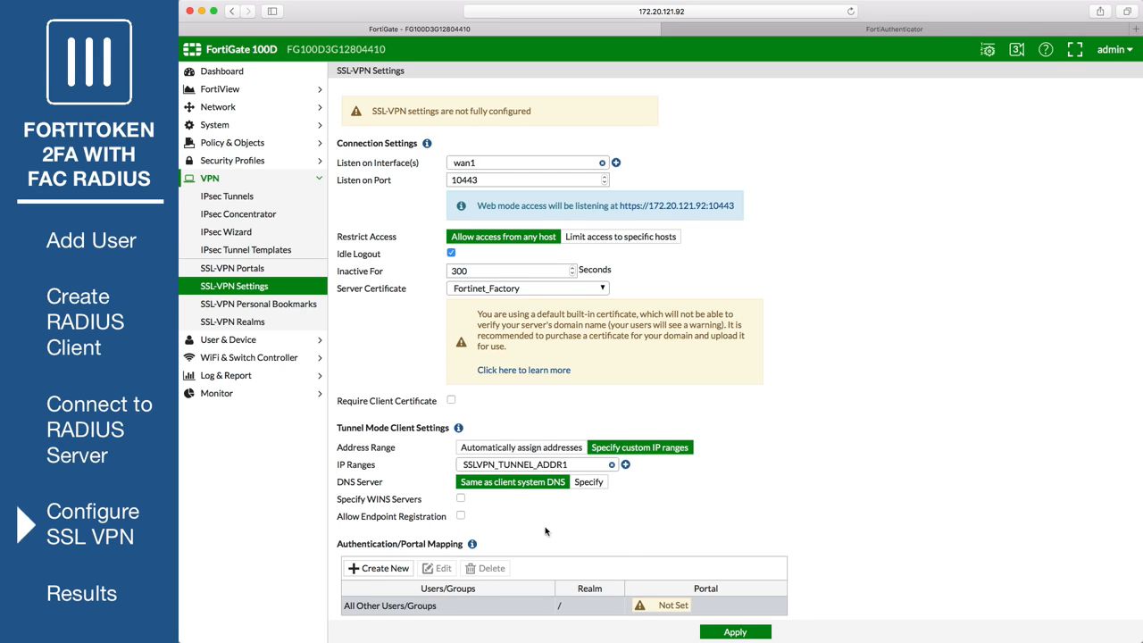
scroll("down", 3)
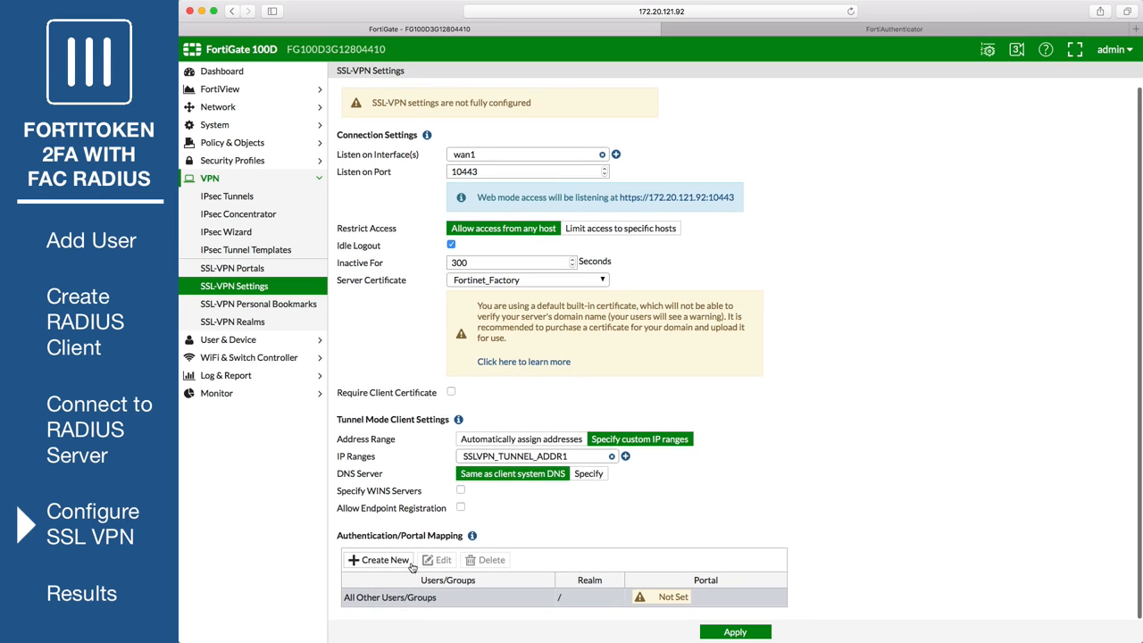
Map SSLVPNGroup to full-access and All Other Users to web-access, then apply the settings
left_click(374, 560)
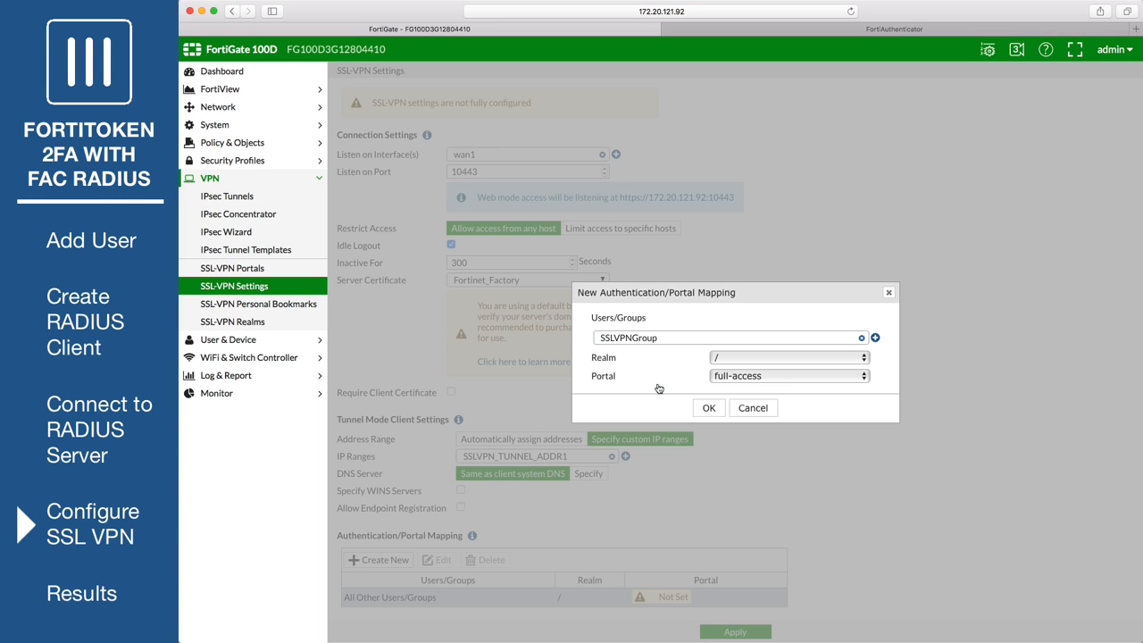
left_click(708, 407)
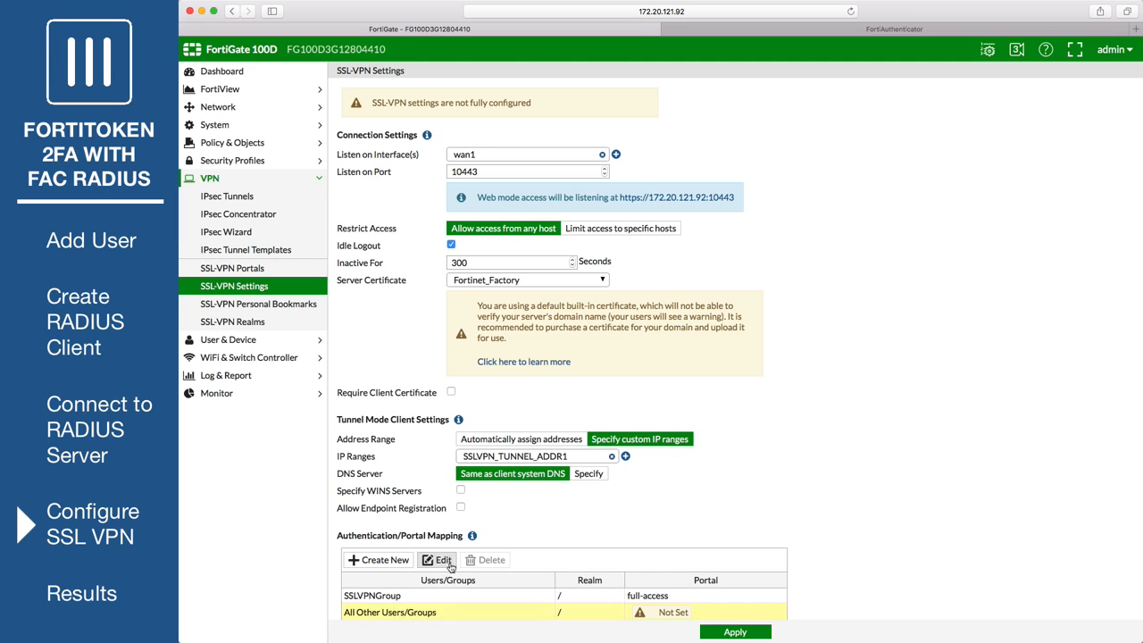
left_click(438, 560)
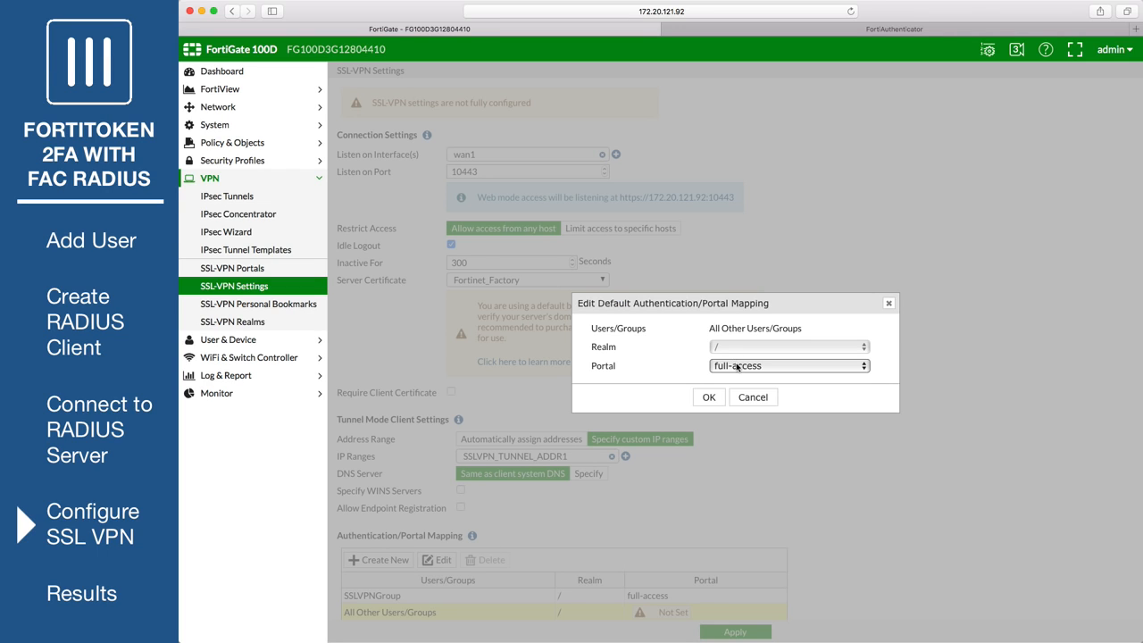
left_click(788, 365)
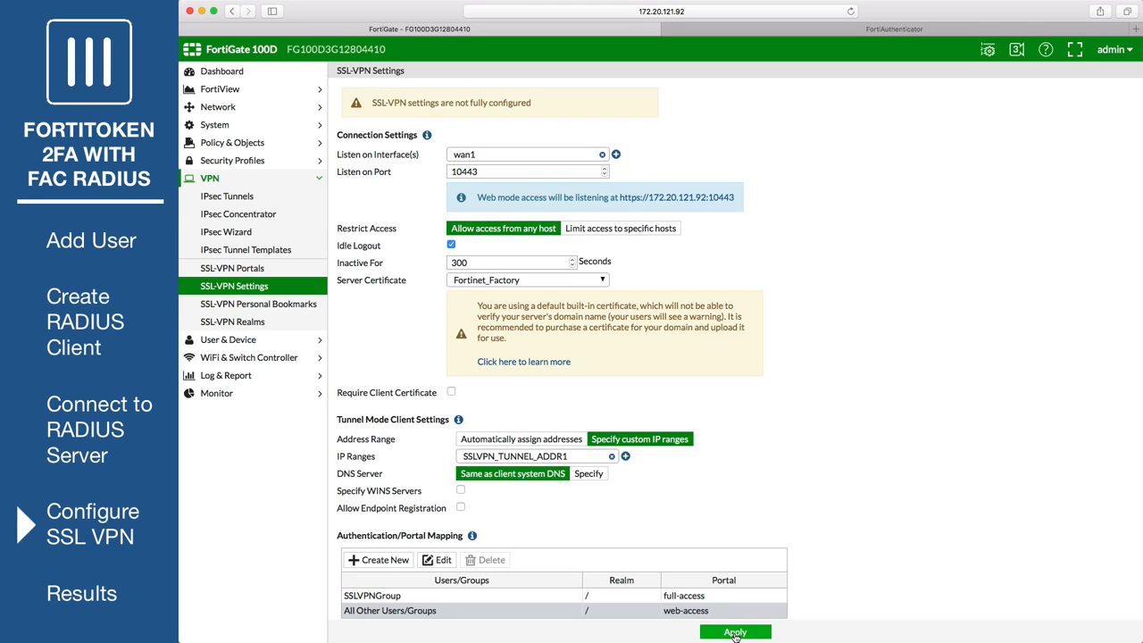
left_click(740, 631)
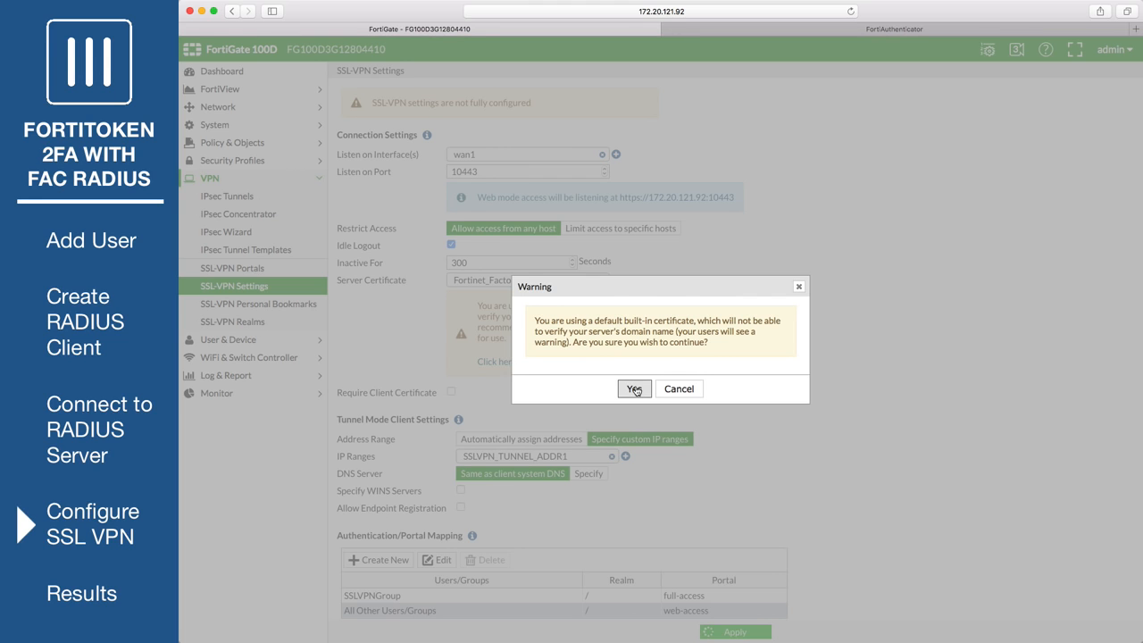
left_click(634, 389)
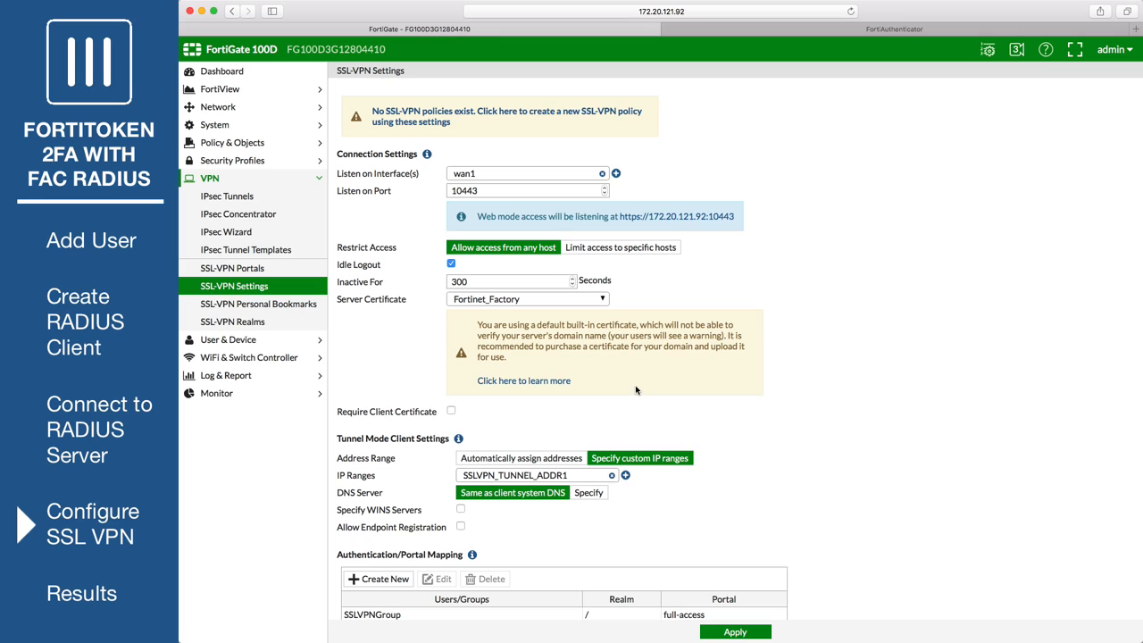
Create IPv4 policy SSLVPNPolicy: ssl.root to wan1, source SSLVPNGroup, destination all, service ALL
left_click(233, 142)
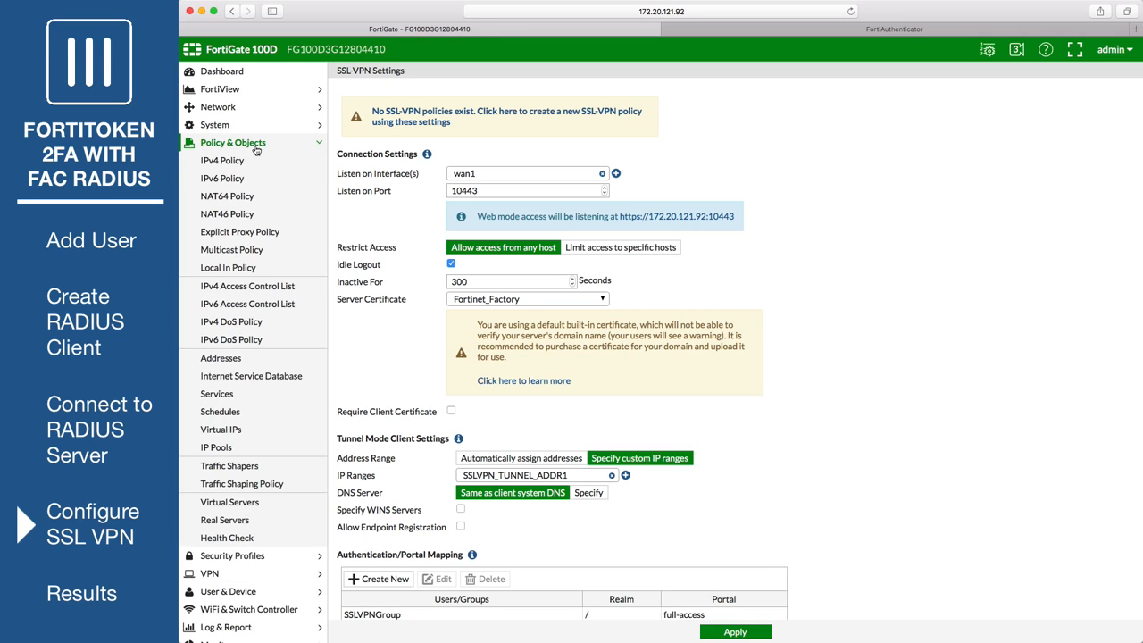
left_click(222, 159)
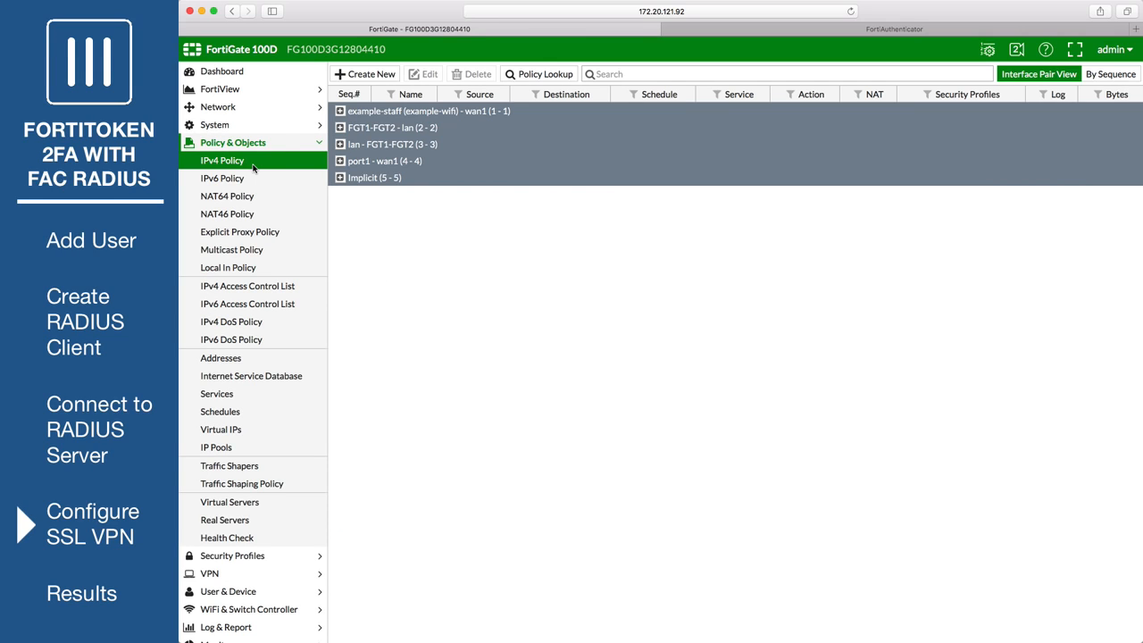
left_click(362, 74)
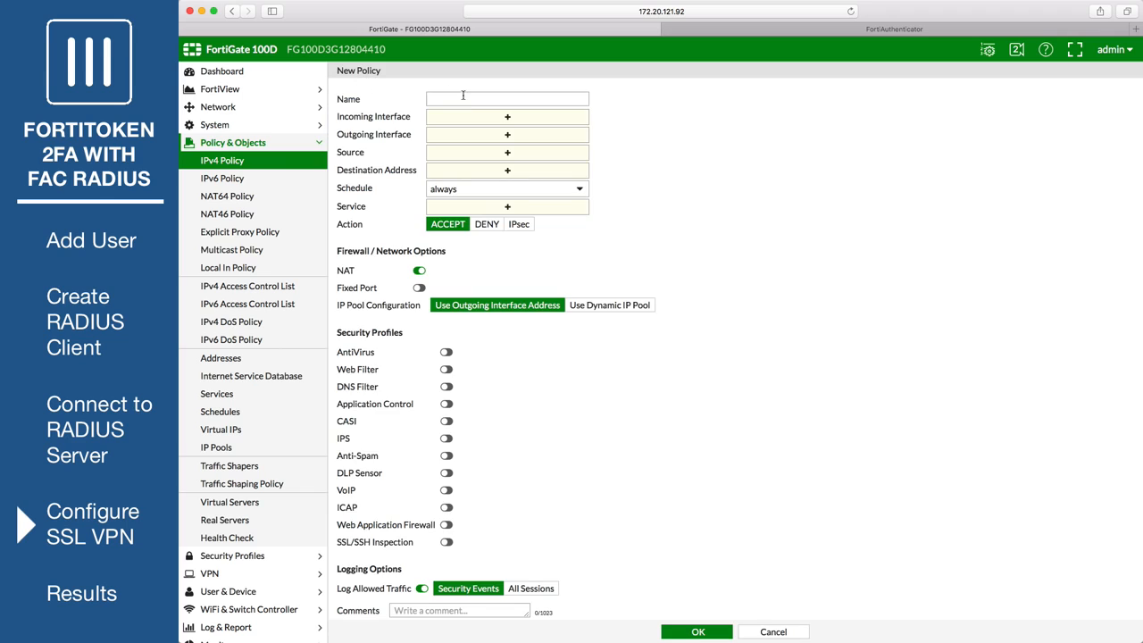
type("SSLVPNPo")
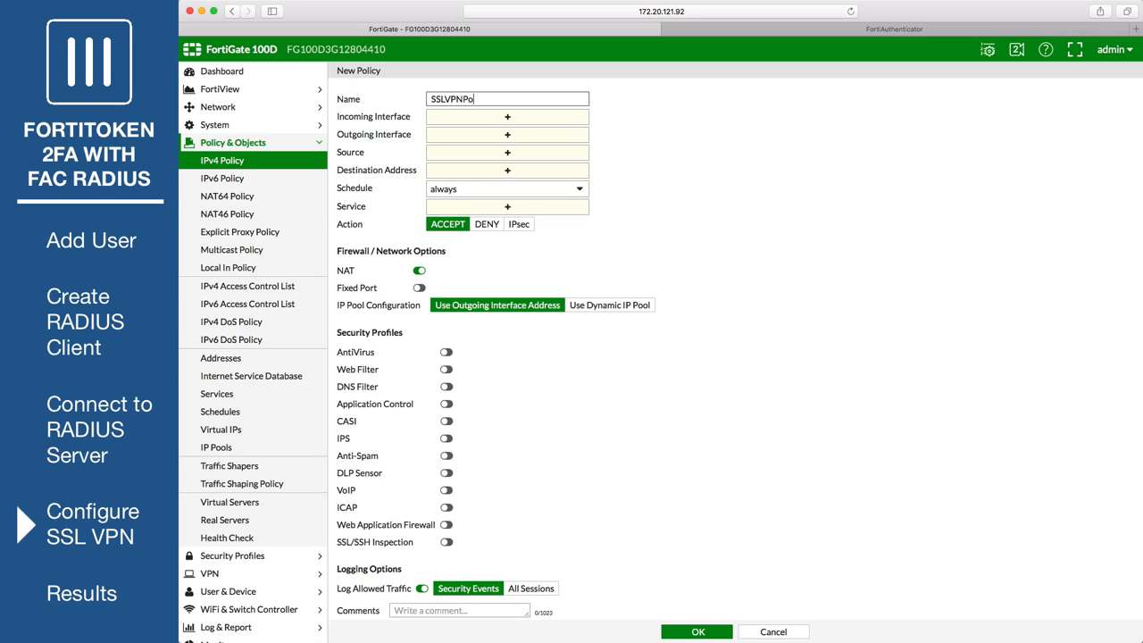
left_click(507, 117)
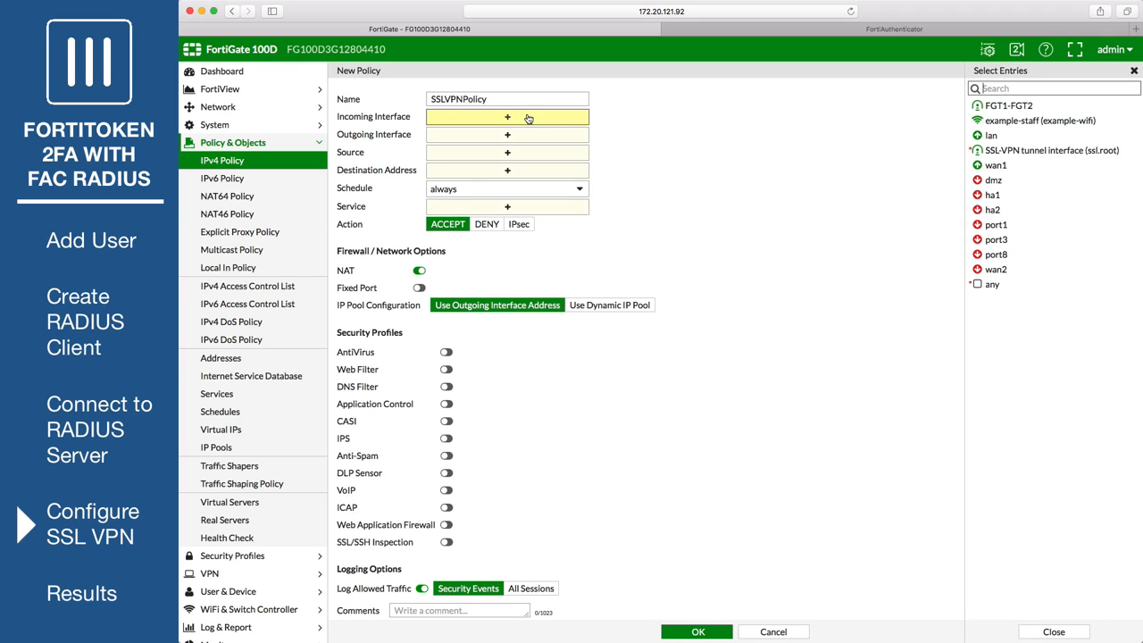
left_click(1052, 150)
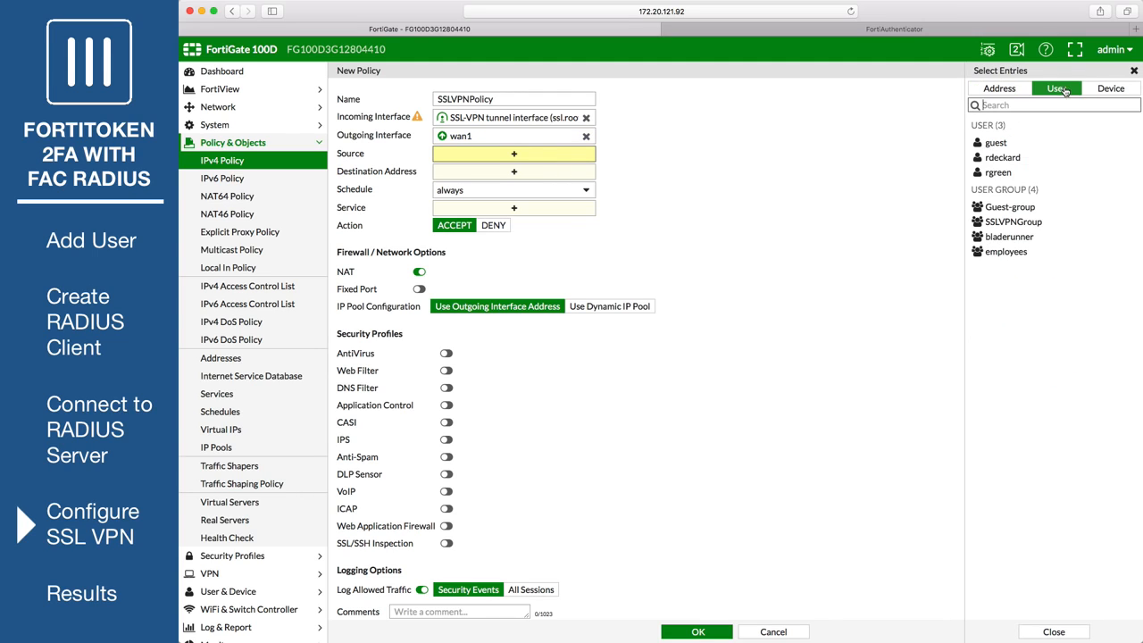
left_click(1012, 222)
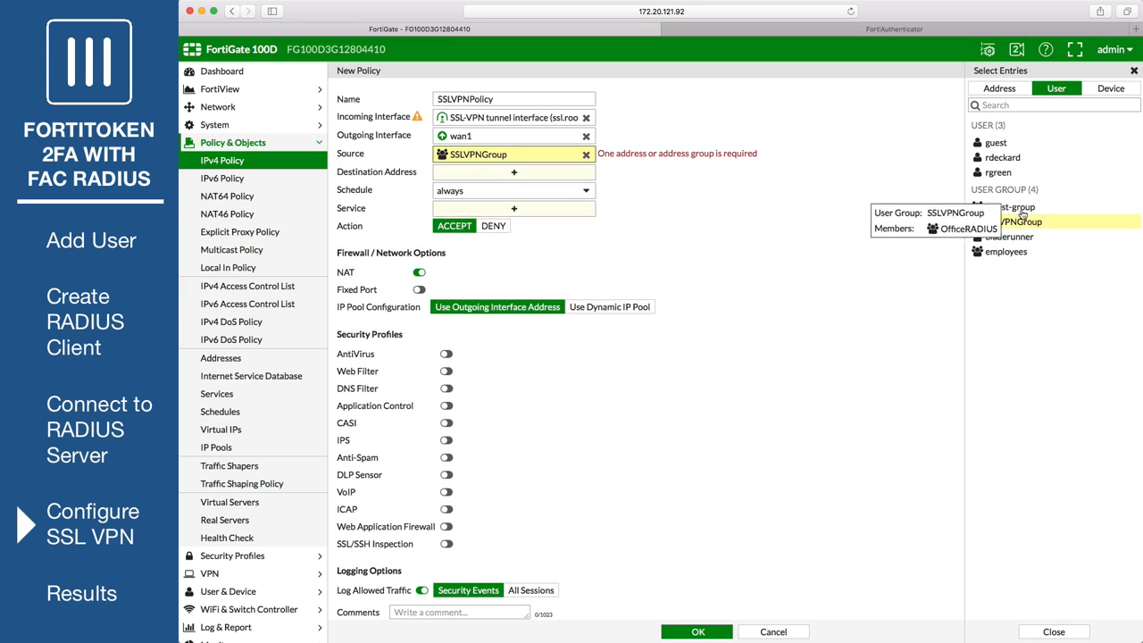
left_click(997, 88)
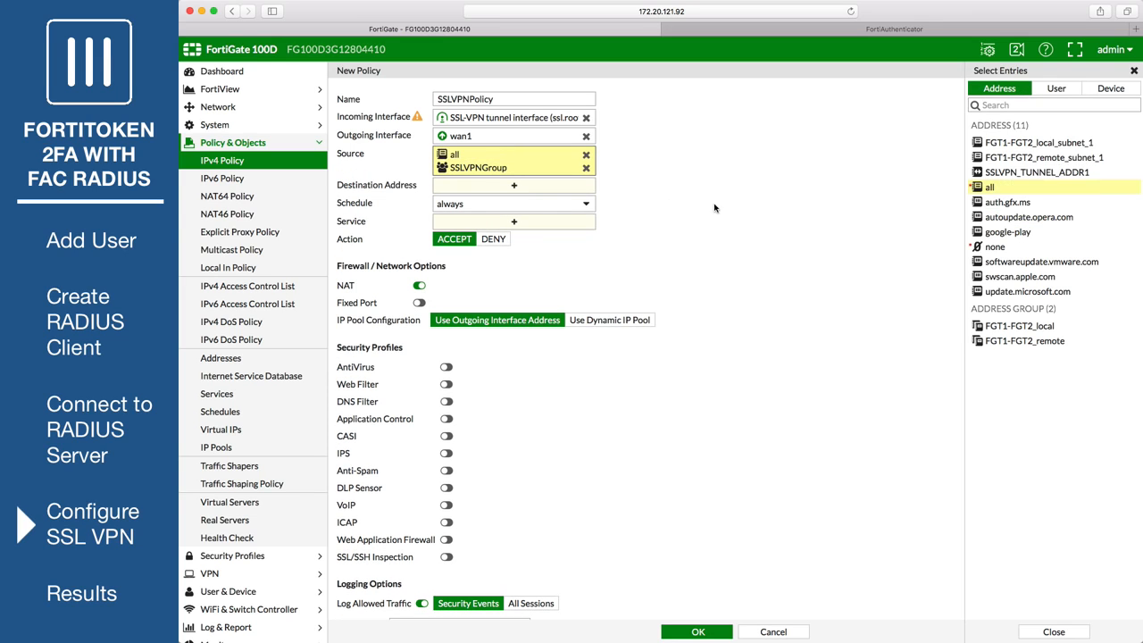
left_click(513, 221)
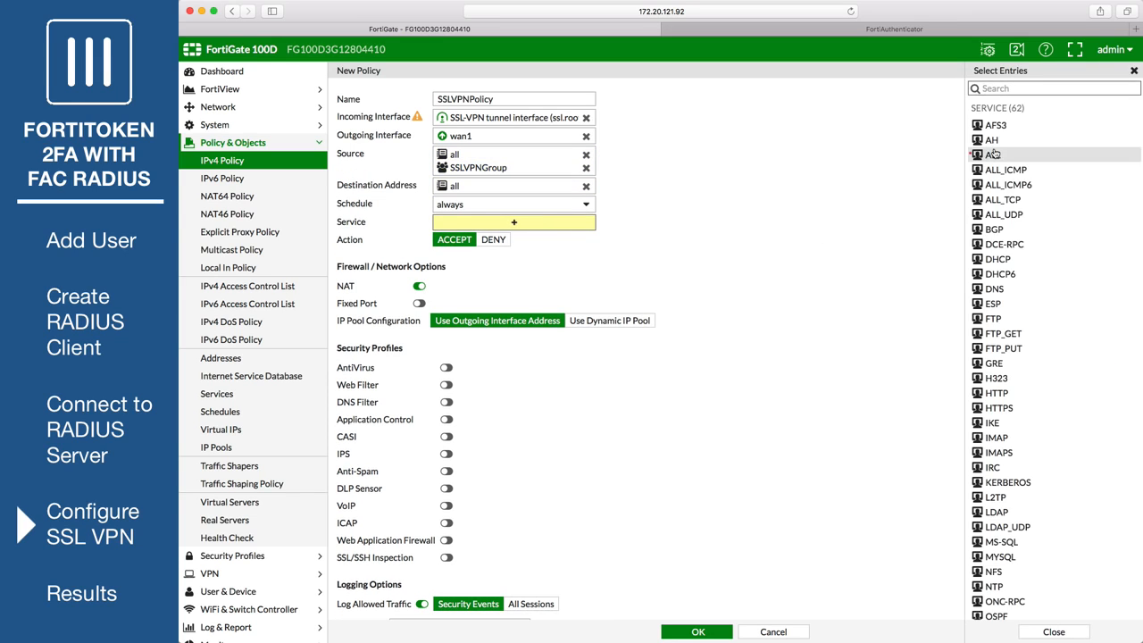
left_click(702, 632)
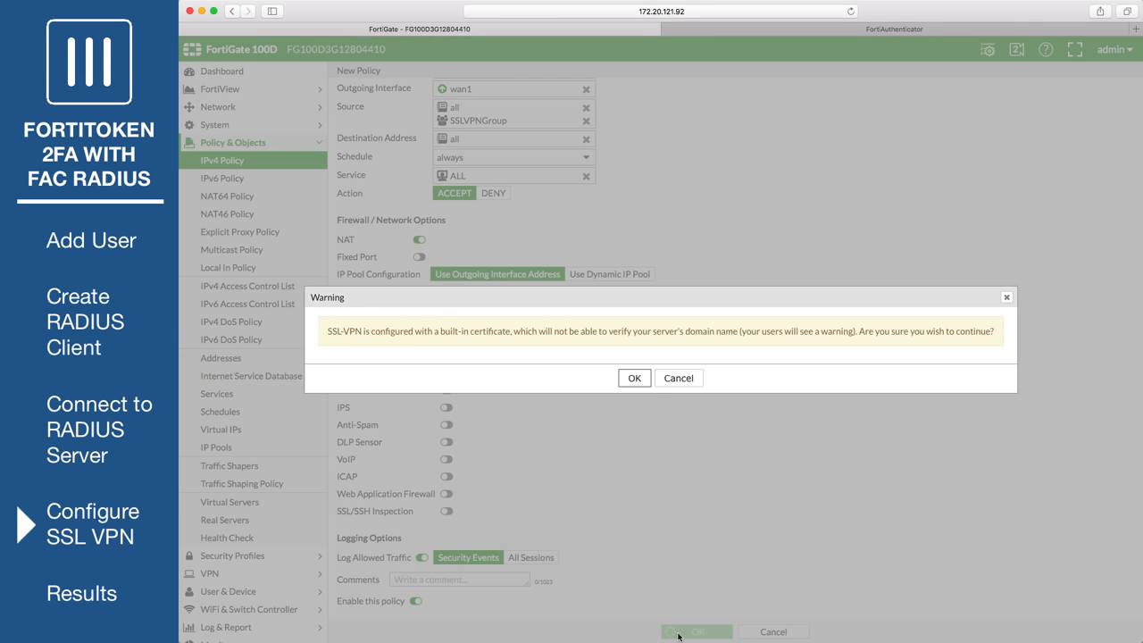
left_click(634, 378)
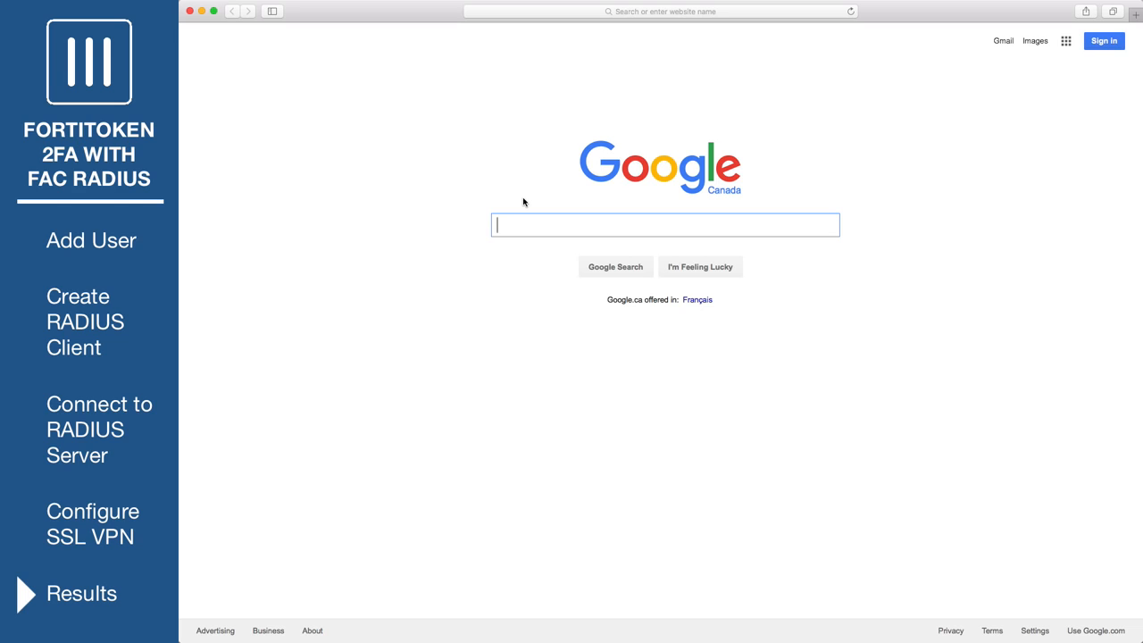
left_click(652, 12)
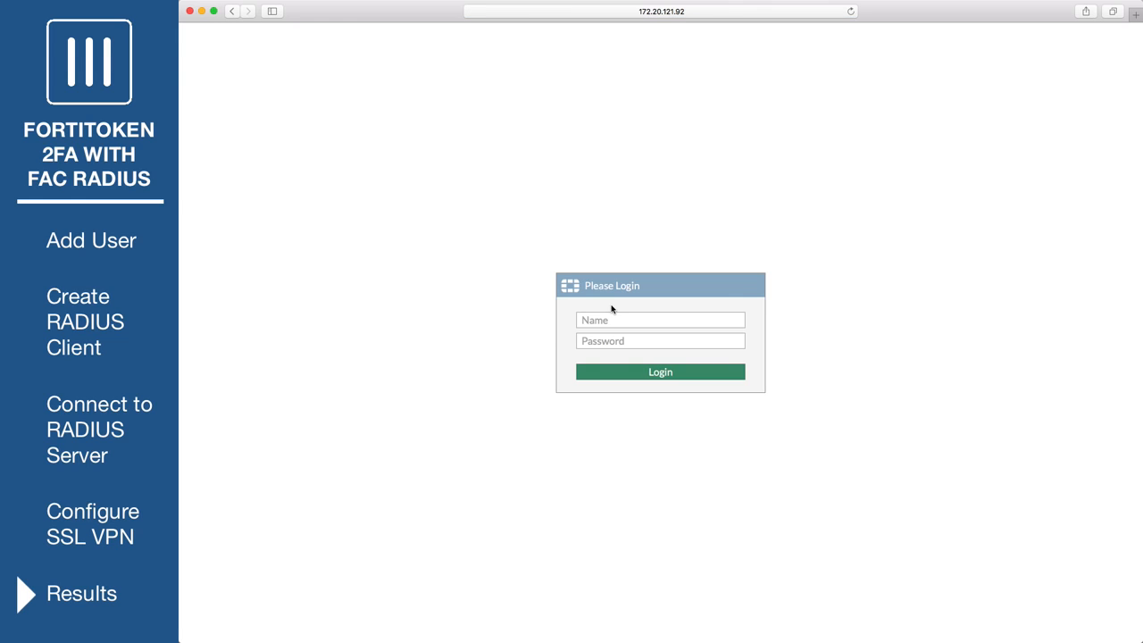
left_click(659, 320)
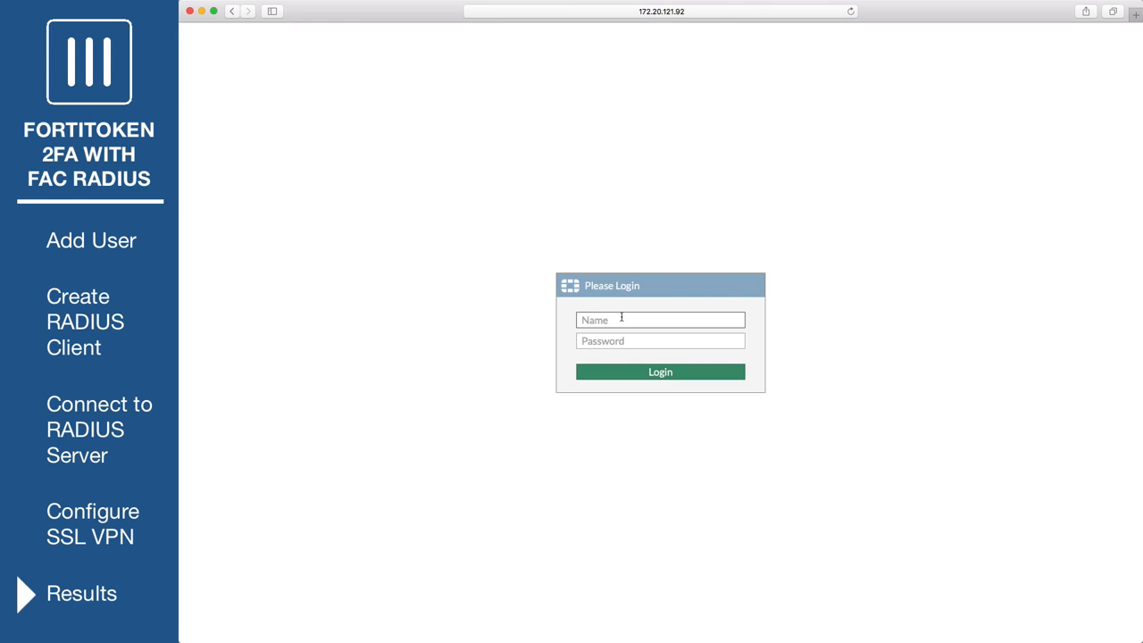
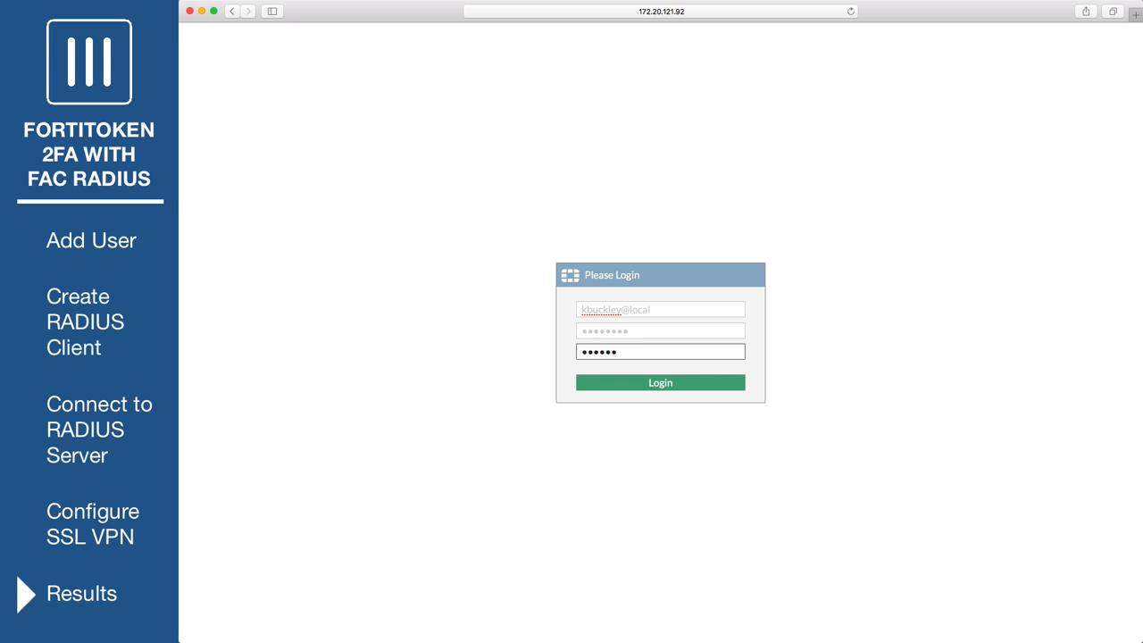
left_click(660, 382)
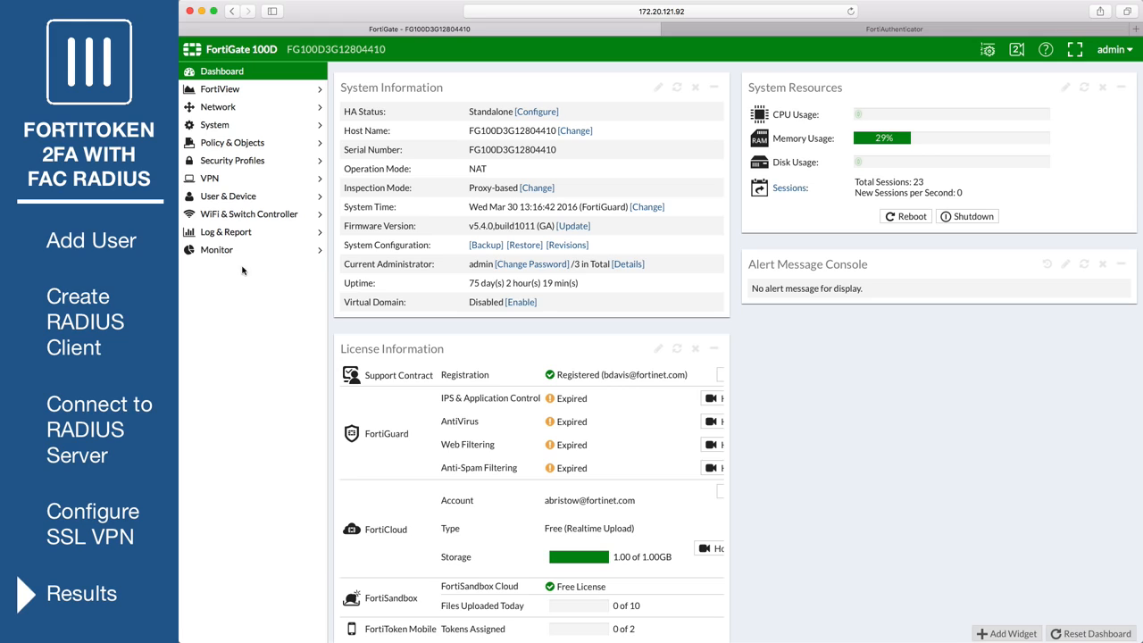
left_click(217, 249)
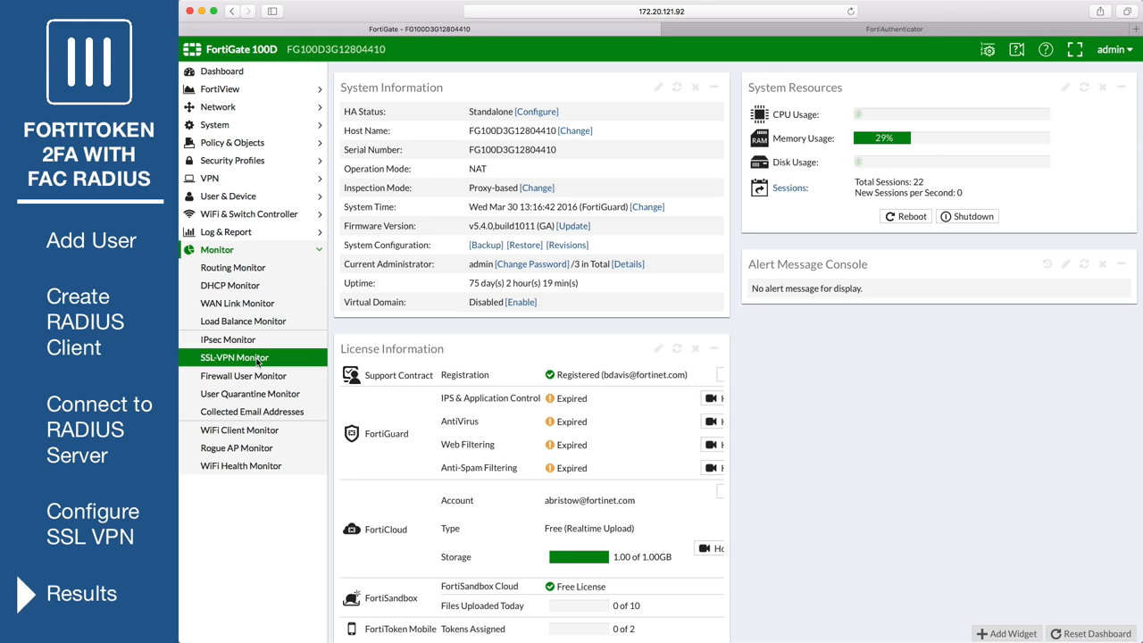
left_click(234, 357)
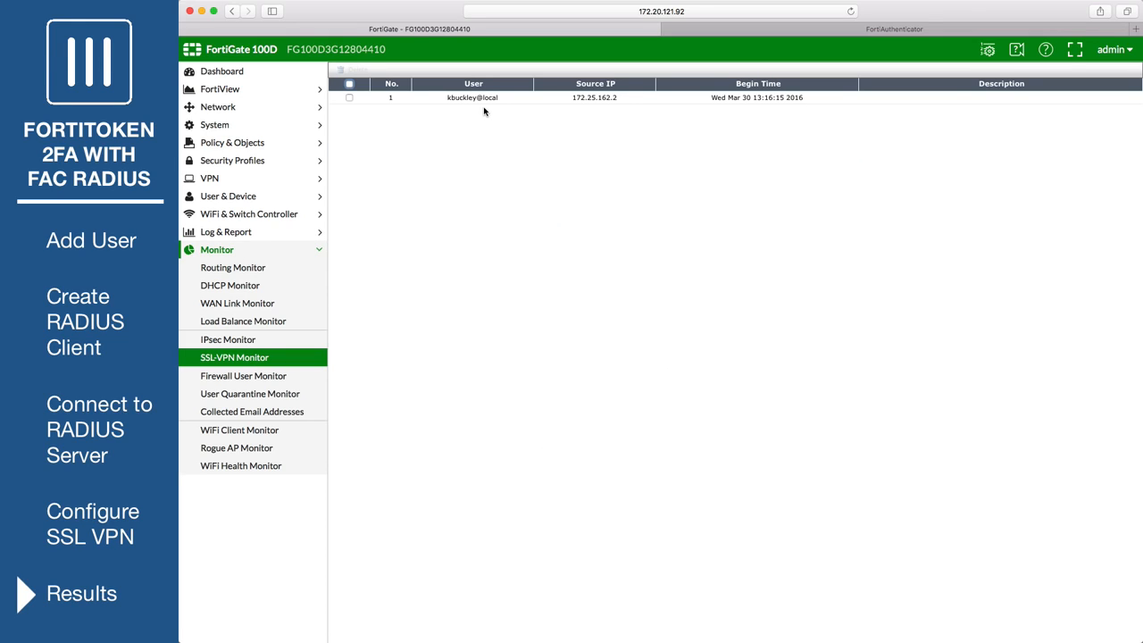
mouse_move(596, 113)
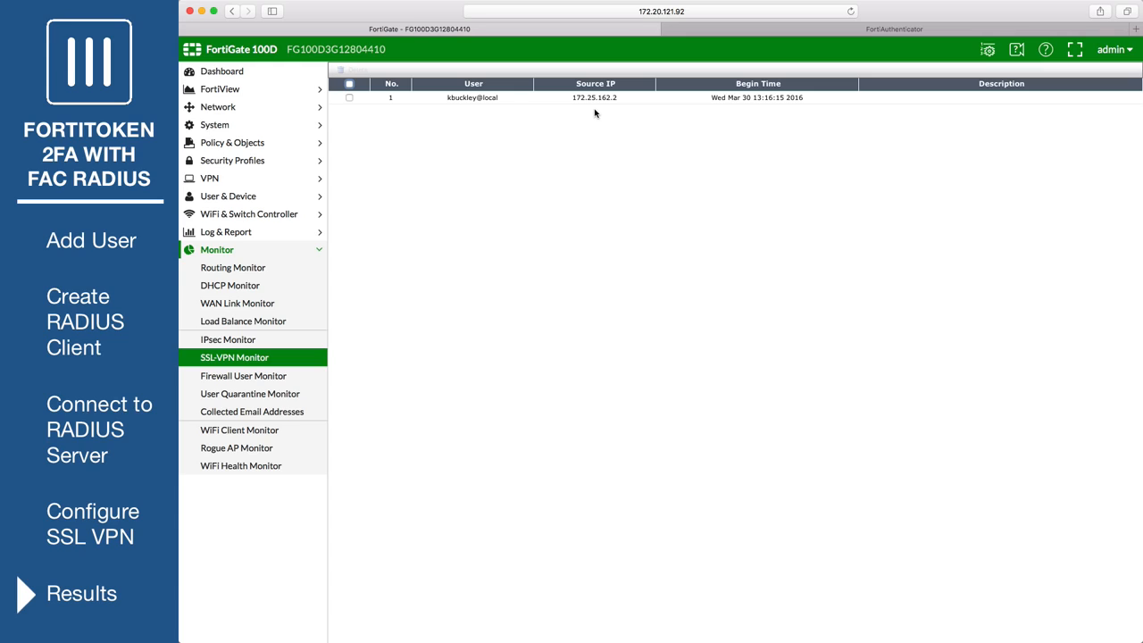
mouse_move(759, 111)
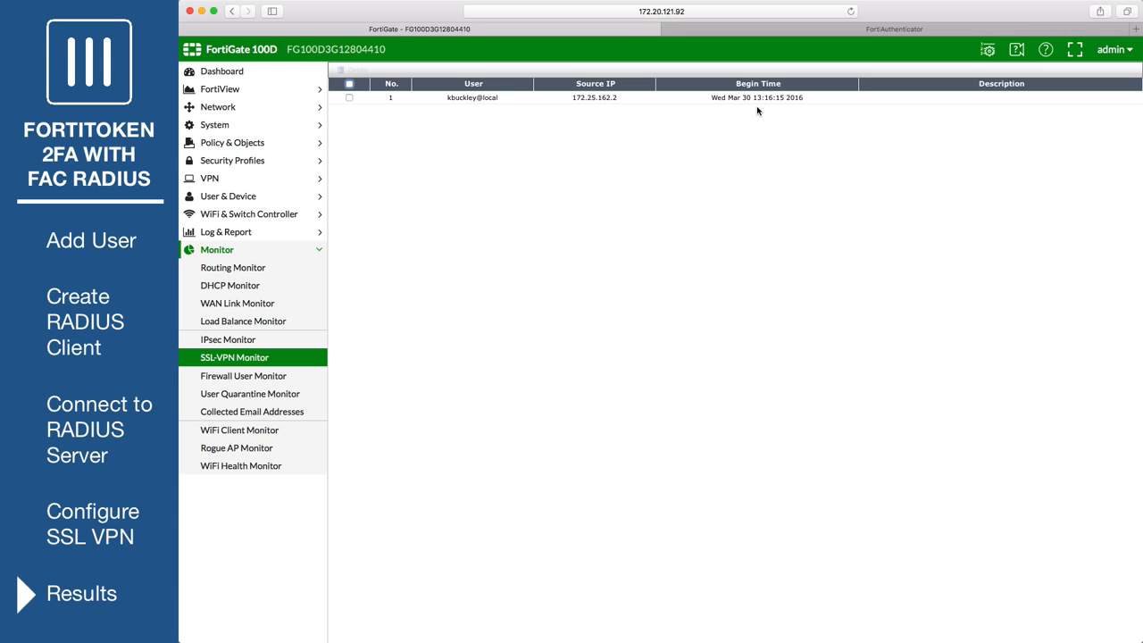